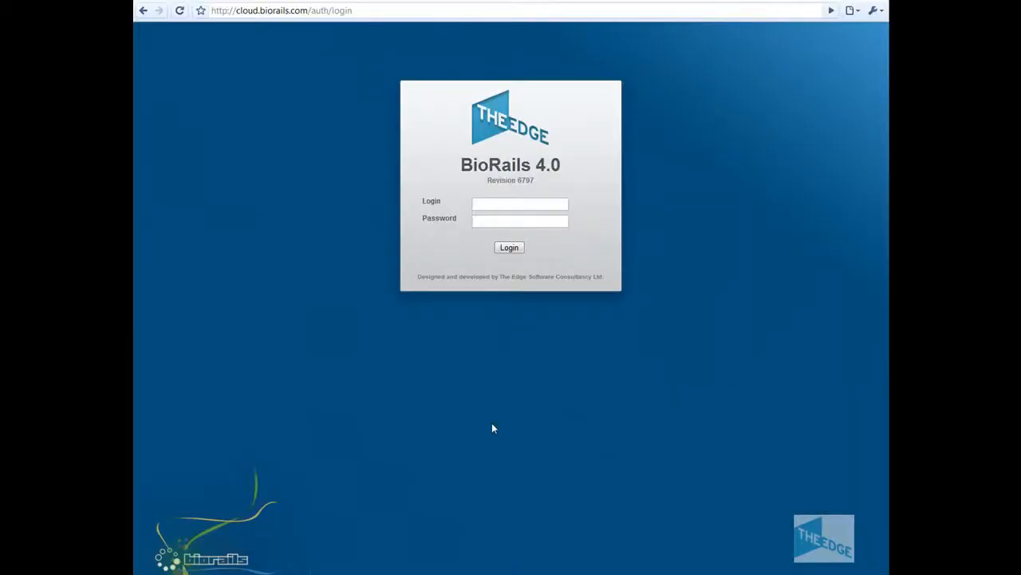
{"action": "mouse_move", "coordinate": [471, 450]}
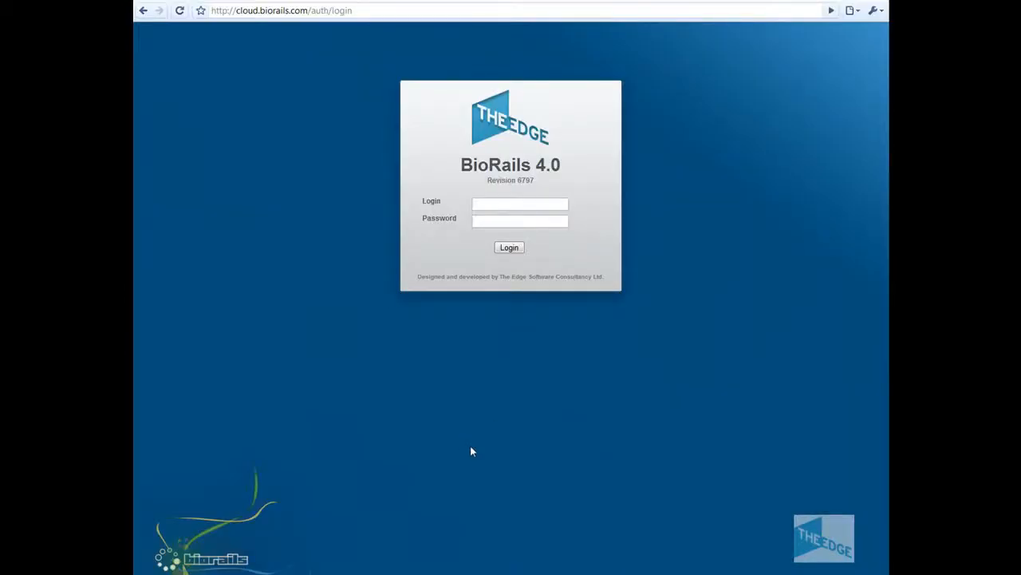
{"action": "mouse_move", "coordinate": [476, 435]}
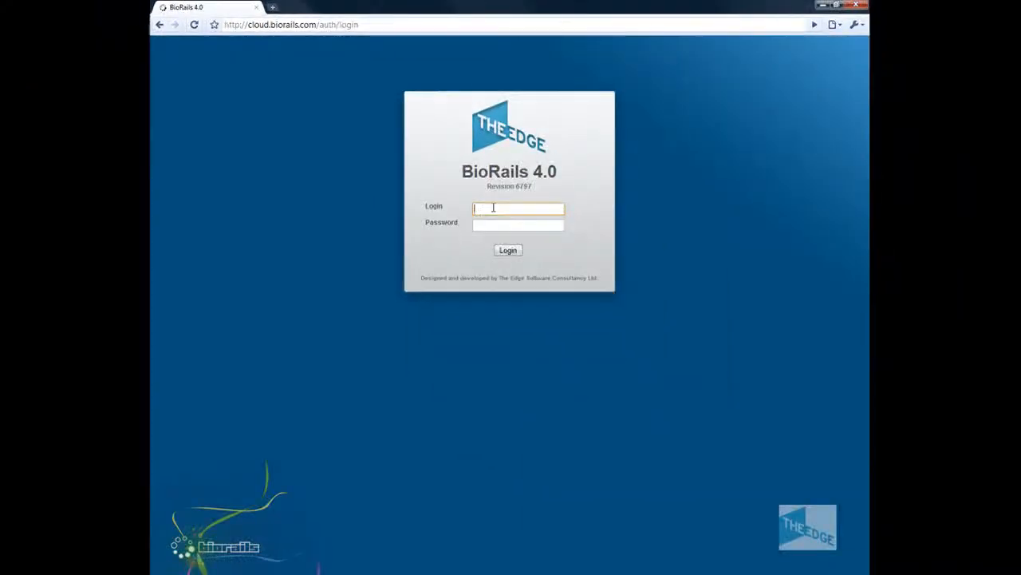
- Log in to the BioRails cloud site as user dana
{"action": "type", "text": "dana"}
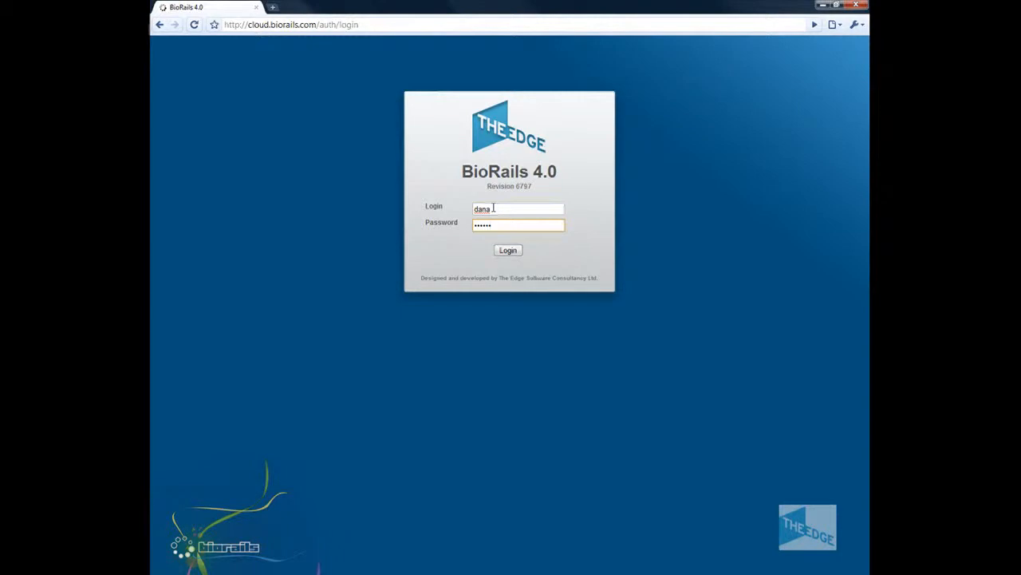
{"action": "left_click", "coordinate": [507, 249]}
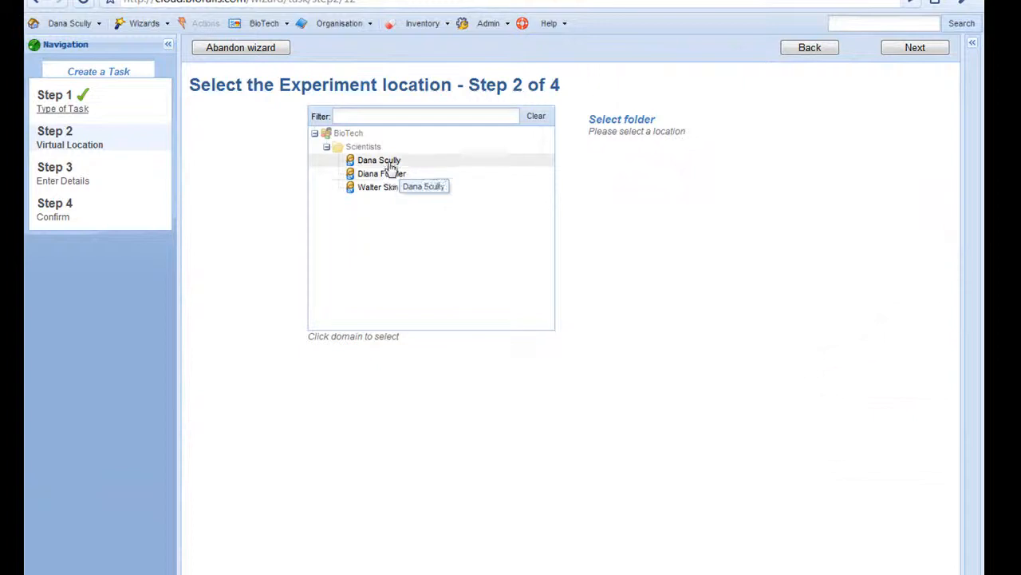
- Place the new experiment in the scientist's folder and name it DS-DM2-MB
{"action": "left_click", "coordinate": [380, 160]}
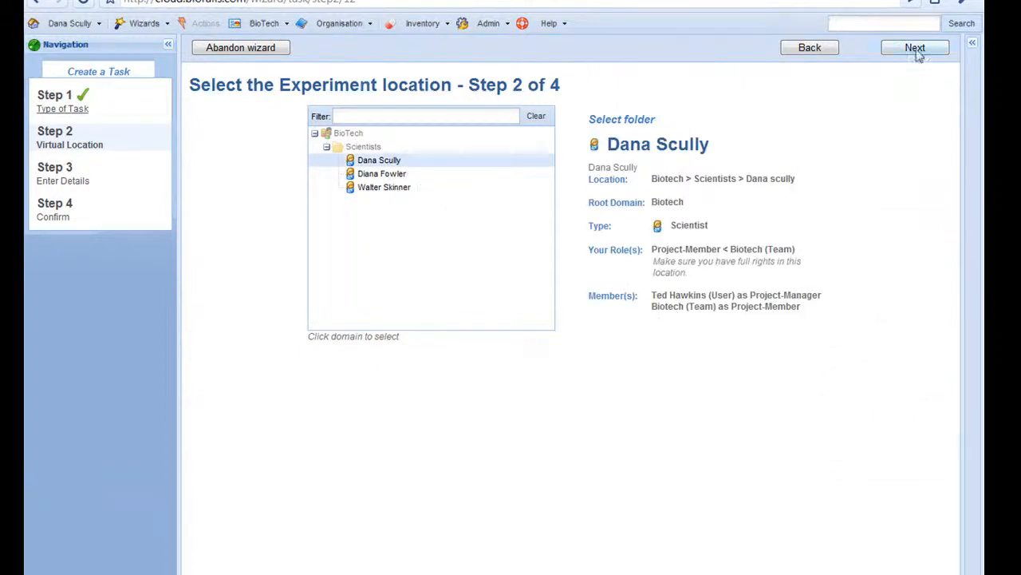
{"action": "left_click", "coordinate": [914, 48]}
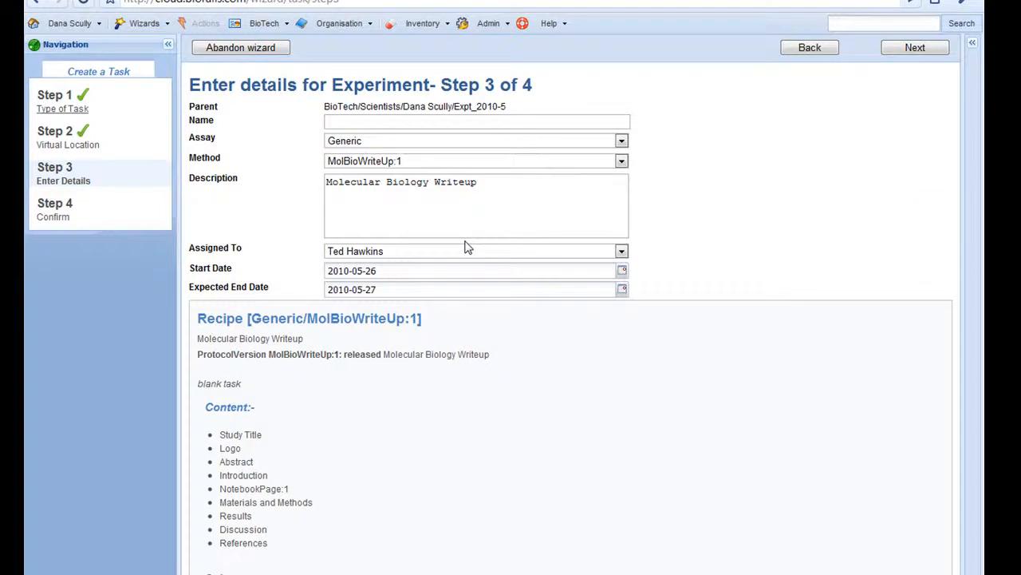
{"action": "mouse_move", "coordinate": [463, 284]}
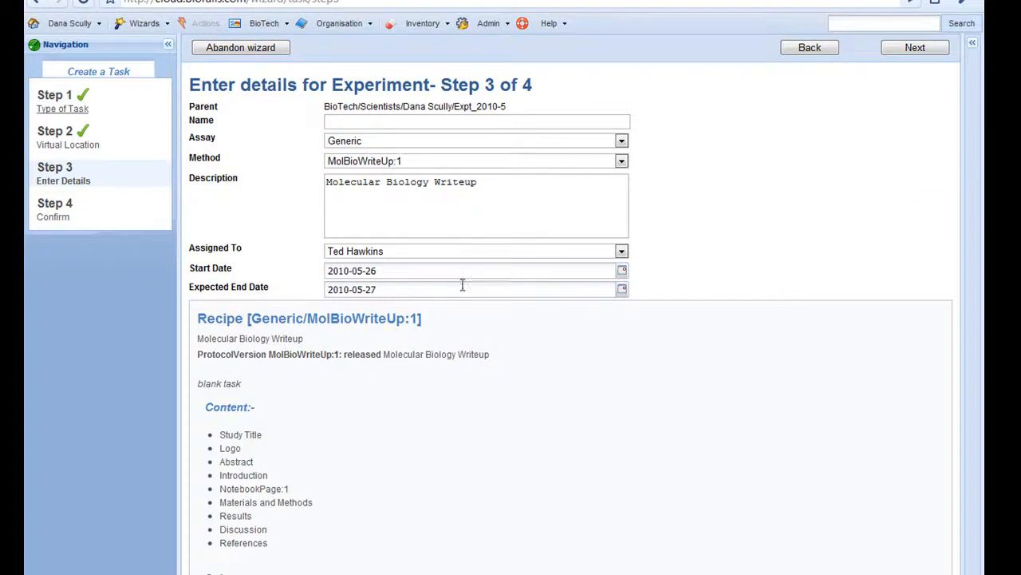
{"action": "mouse_move", "coordinate": [262, 434]}
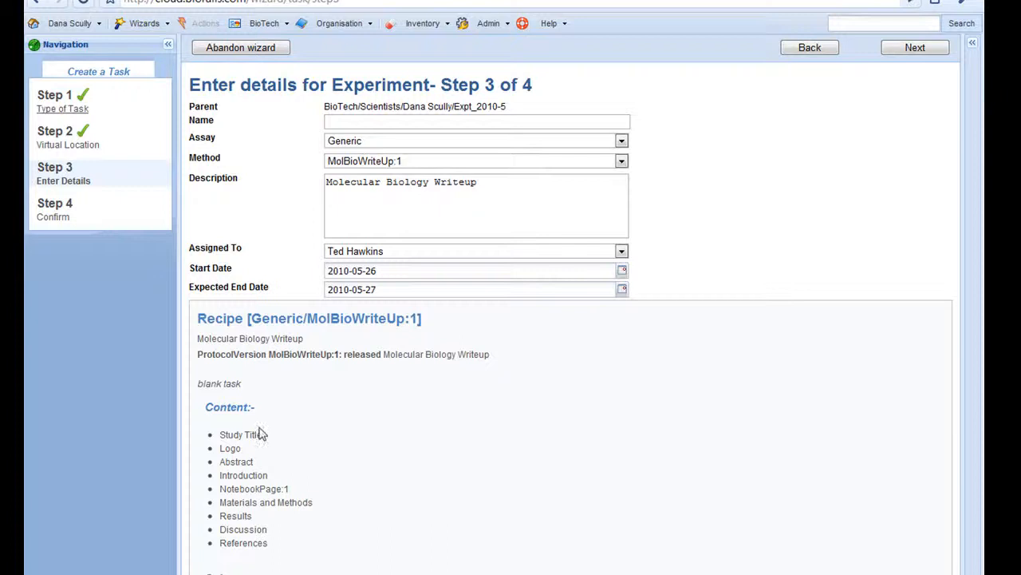
{"action": "mouse_move", "coordinate": [253, 444]}
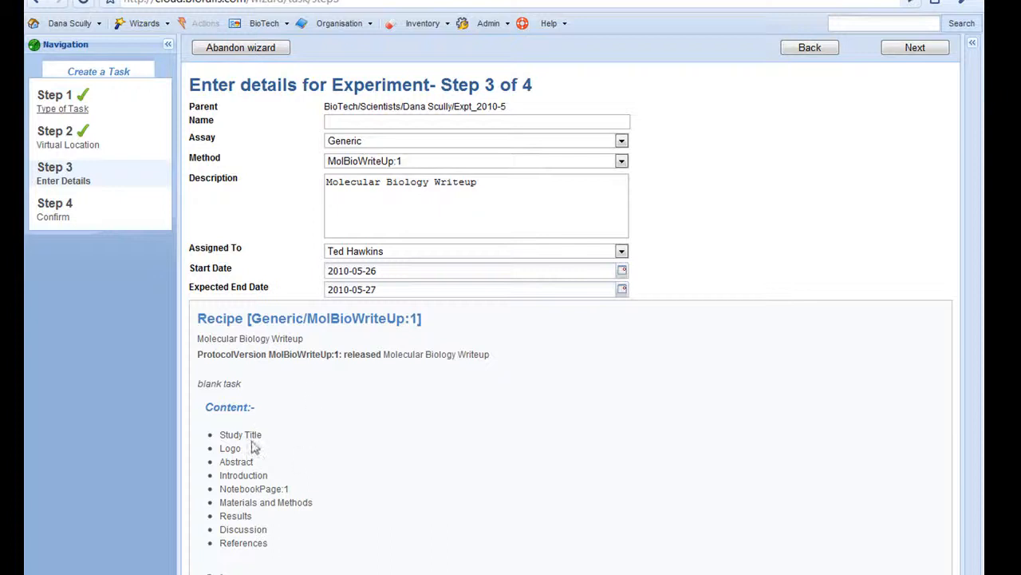
{"action": "mouse_move", "coordinate": [274, 561]}
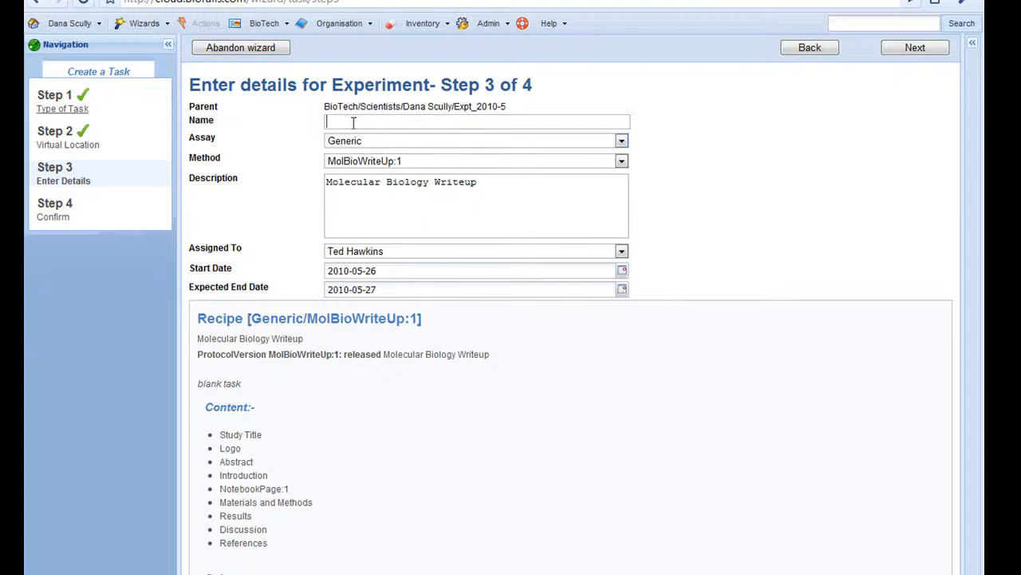
{"action": "type", "text": "DS-DM"}
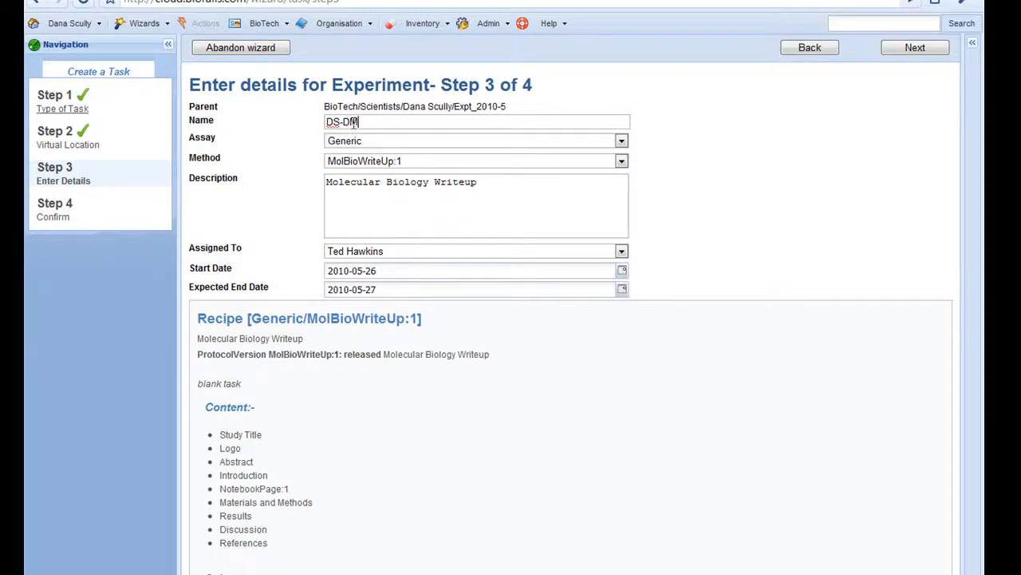
{"action": "type", "text": "2-MB"}
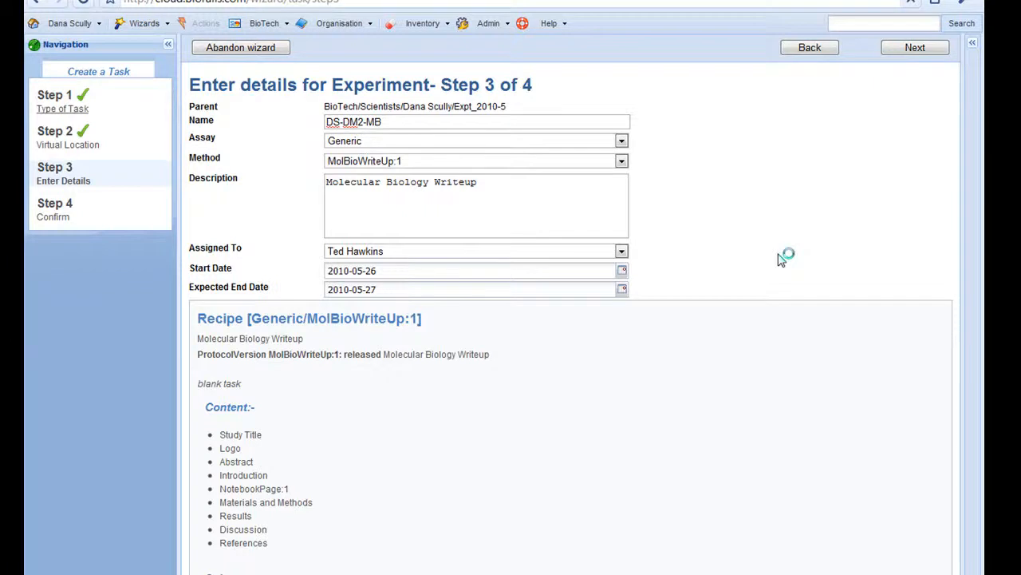
{"action": "left_click", "coordinate": [915, 48]}
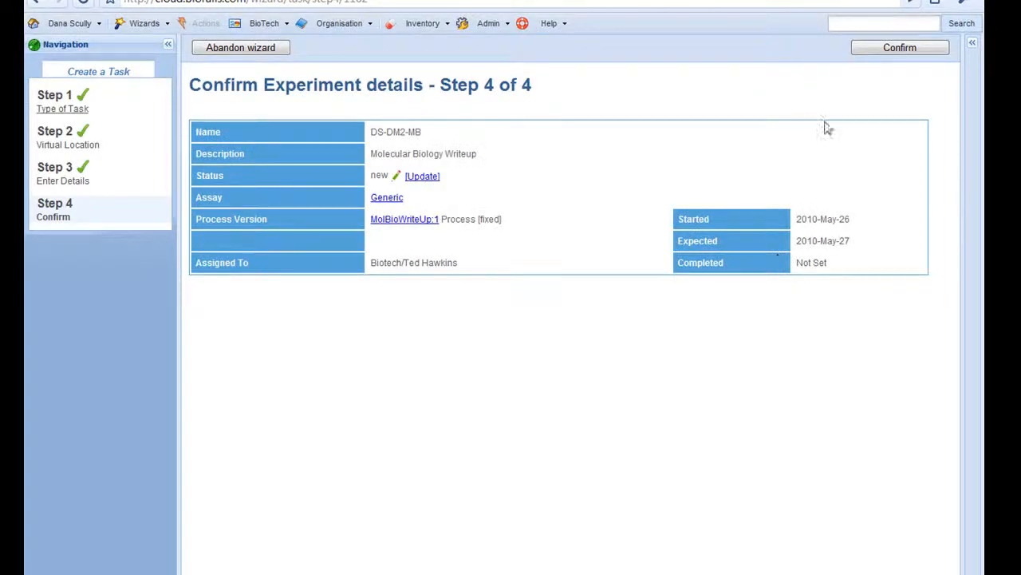
- Confirm creation of DS-DM2-MB and switch its write-up to Document View
{"action": "left_click", "coordinate": [900, 48]}
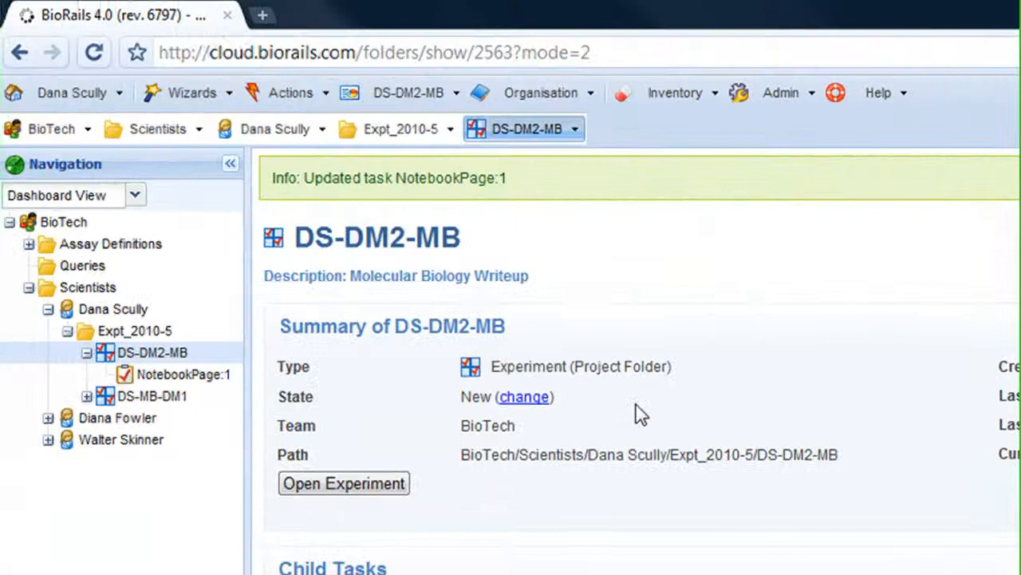
{"action": "left_click", "coordinate": [134, 195]}
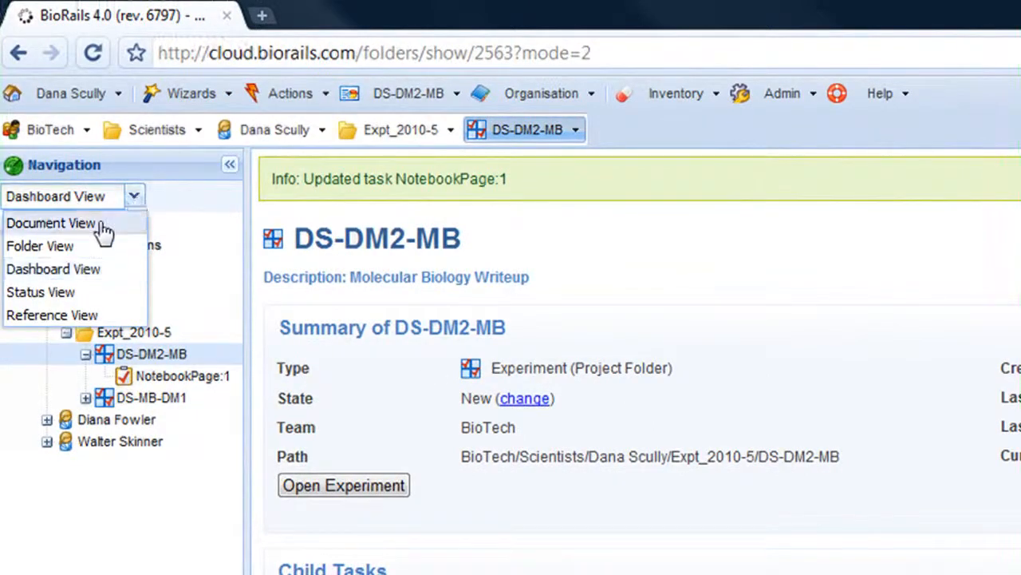
{"action": "left_click", "coordinate": [51, 224]}
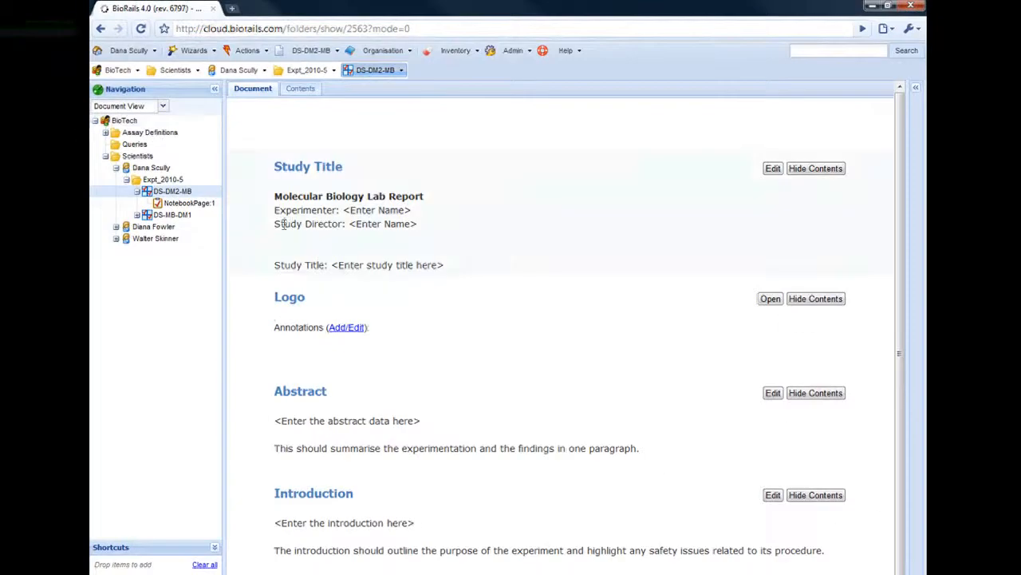
- Load the Logo section so the logo image shows in the write-up
{"action": "left_click", "coordinate": [770, 298]}
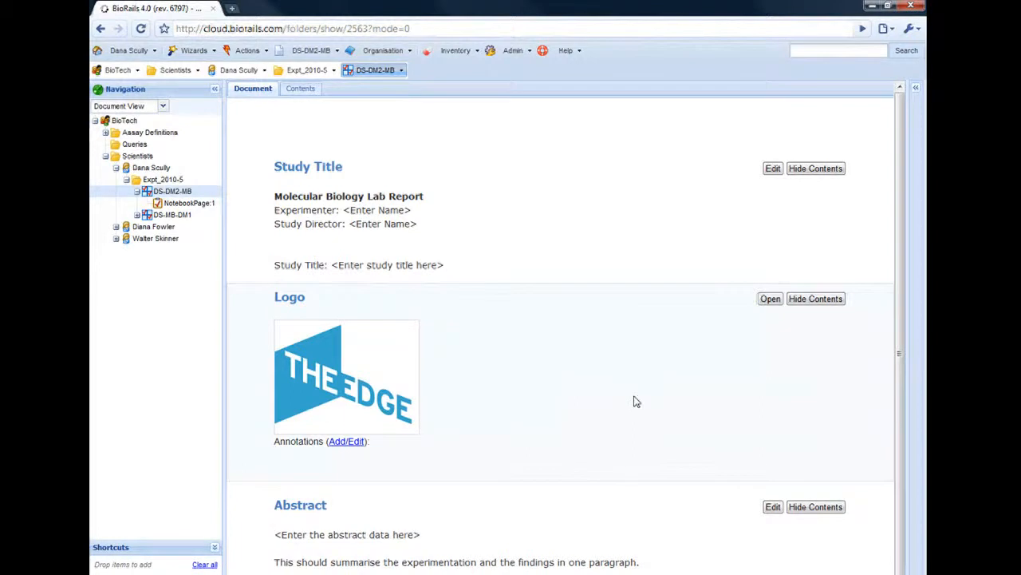
{"action": "mouse_move", "coordinate": [377, 260]}
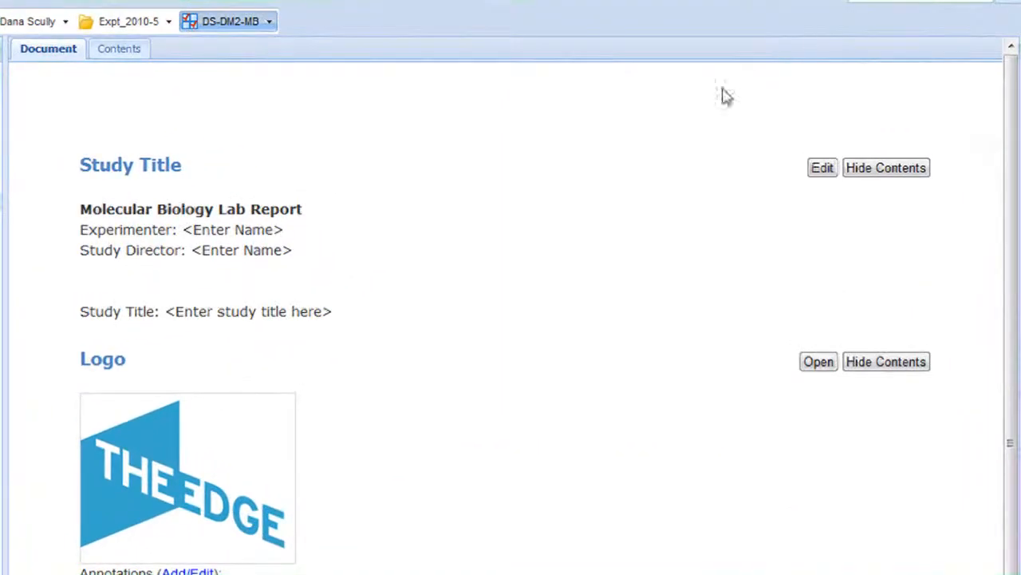
{"action": "left_click", "coordinate": [822, 167]}
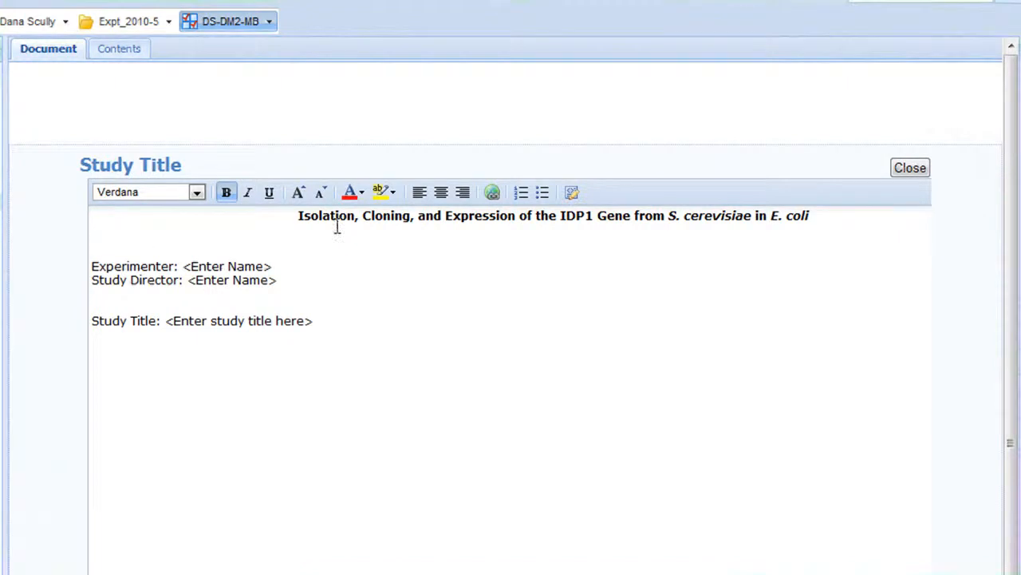
{"action": "mouse_move", "coordinate": [292, 281]}
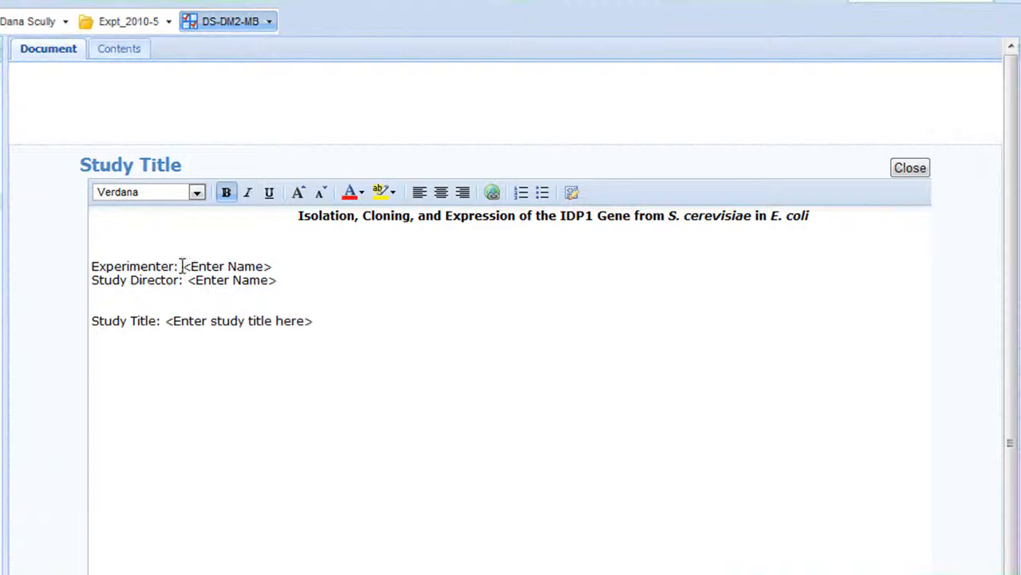
{"action": "type", "text": "A"}
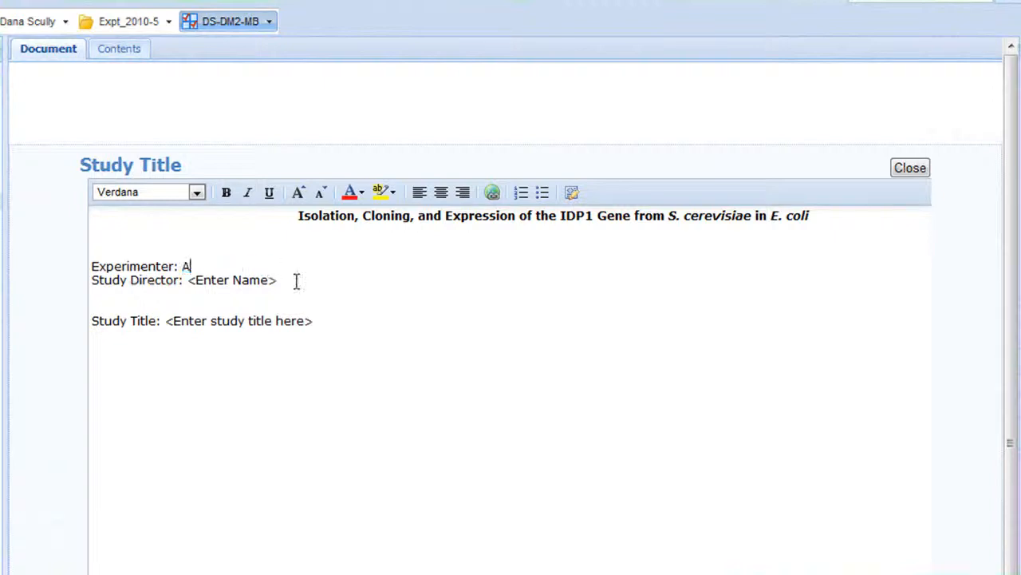
{"action": "type", "text": "ndrew Lemon"}
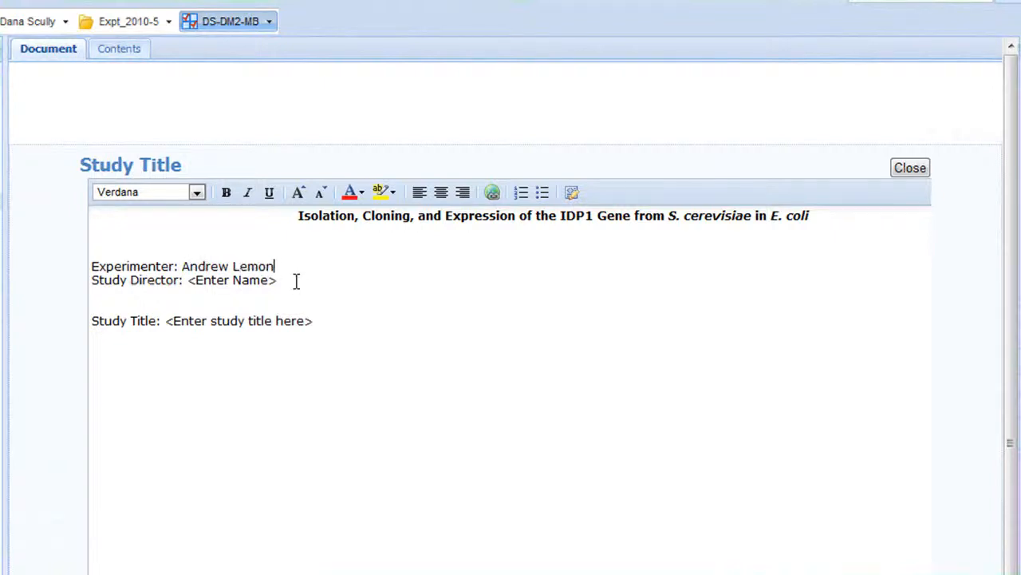
{"action": "double_click", "coordinate": [207, 281]}
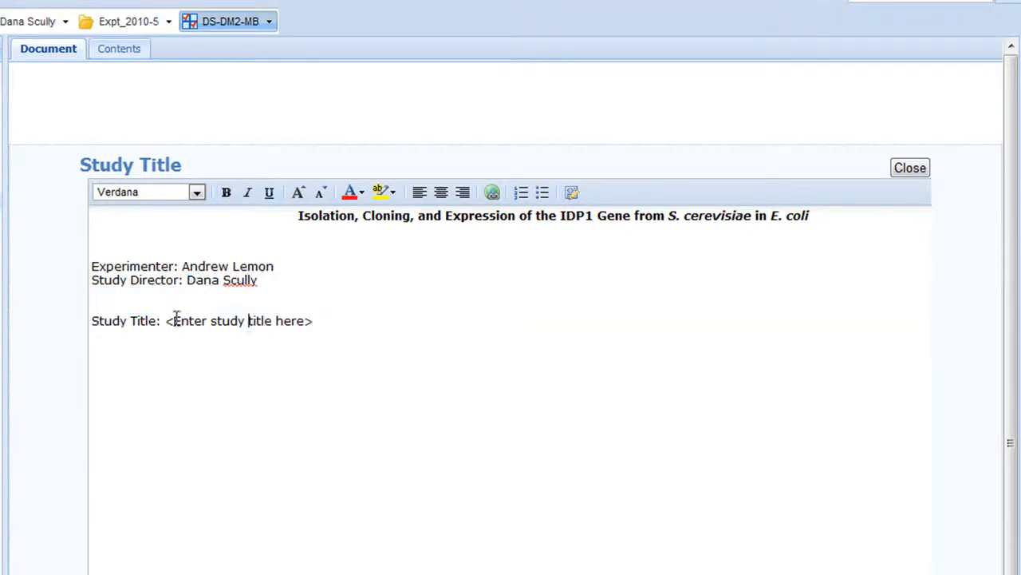
- Set the study title to the IDP1 gene isolation, cloning and expression study and save
{"action": "double_click", "coordinate": [237, 319]}
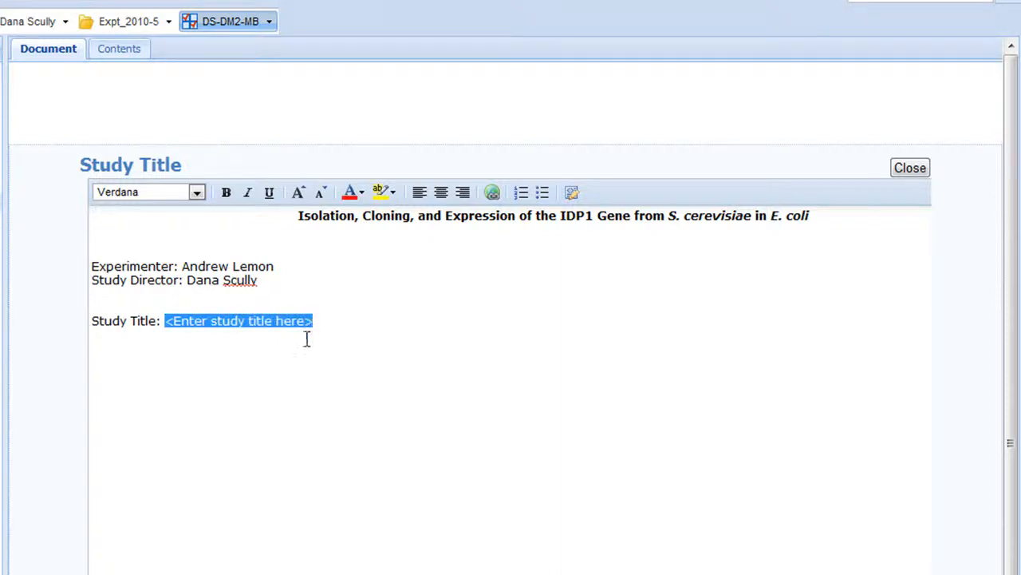
{"action": "type", "text": "Isolation, Cloning, and Expression of the IDP1 Gene from S. cerevisiae in E. coli"}
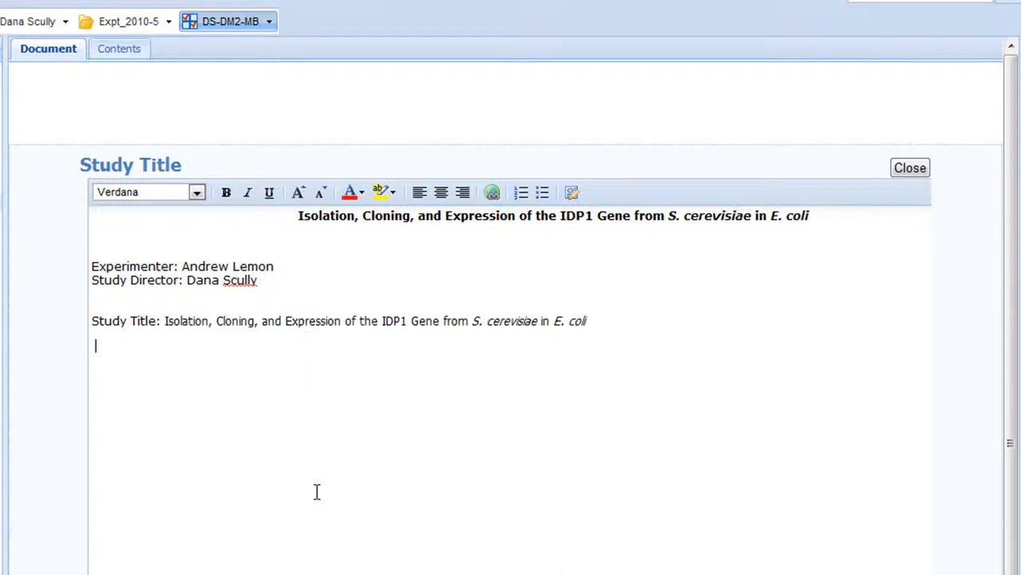
{"action": "left_click", "coordinate": [910, 168]}
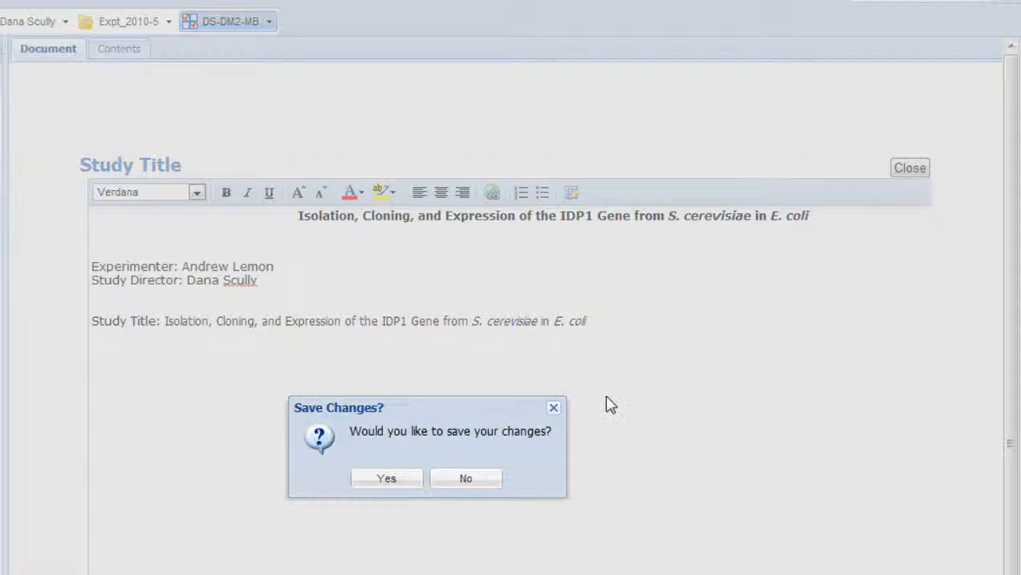
{"action": "left_click", "coordinate": [386, 477]}
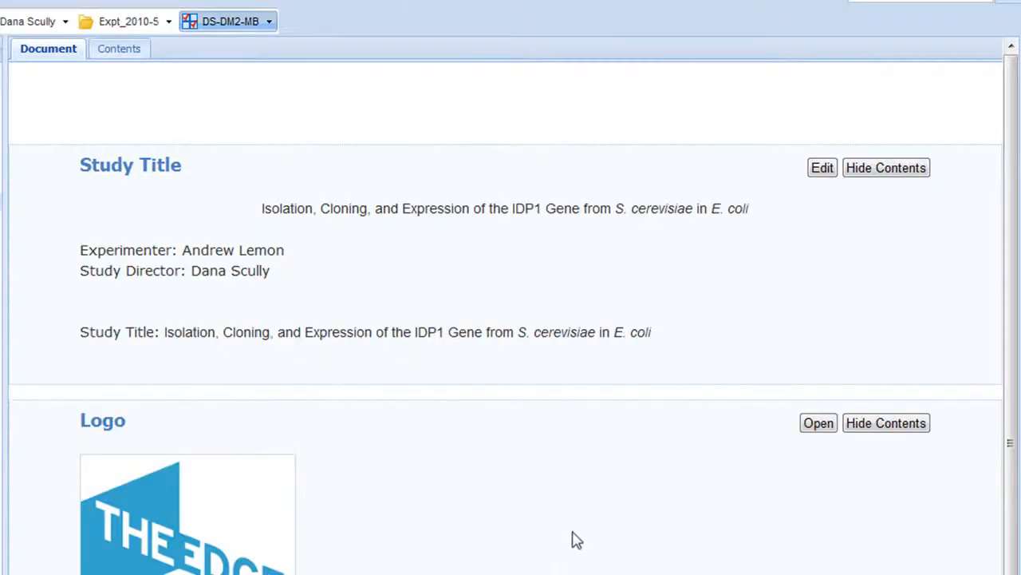
- Replace the Abstract placeholder with the IDP1 lab course summary in Verdana and save it
{"action": "scroll", "scroll_direction": "down", "scroll_amount": 3}
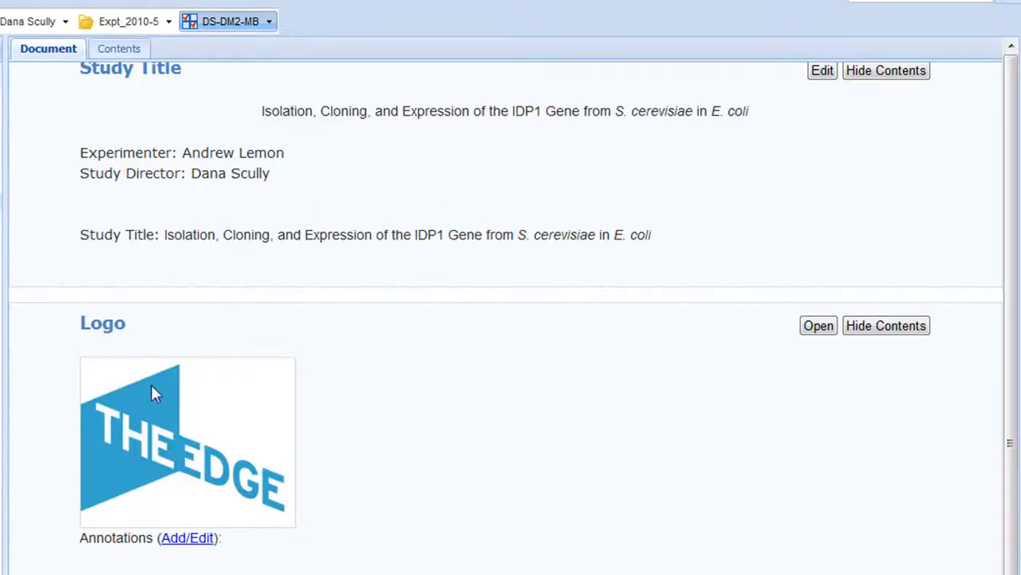
{"action": "scroll", "scroll_direction": "down", "scroll_amount": 3}
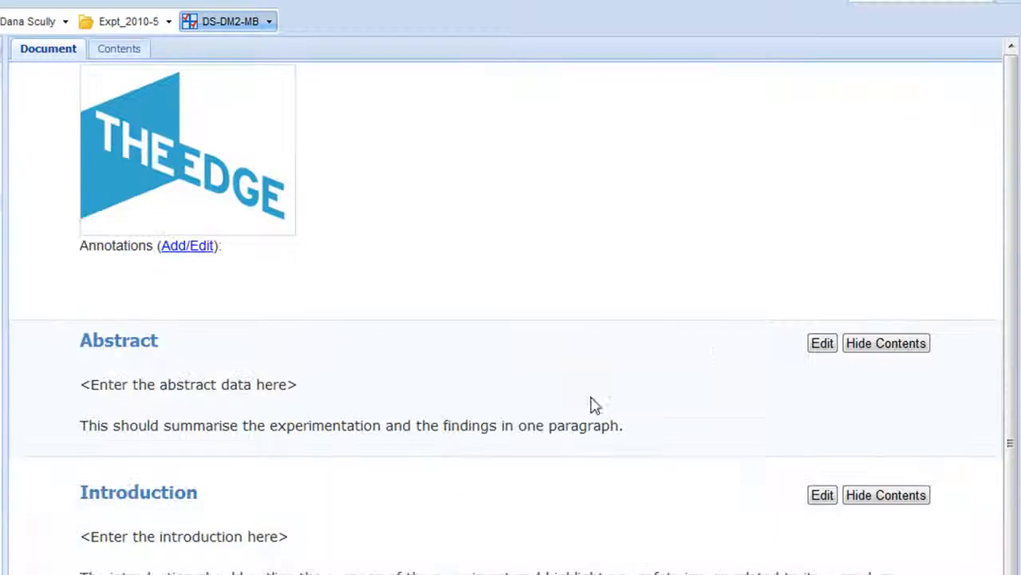
{"action": "left_click", "coordinate": [822, 342]}
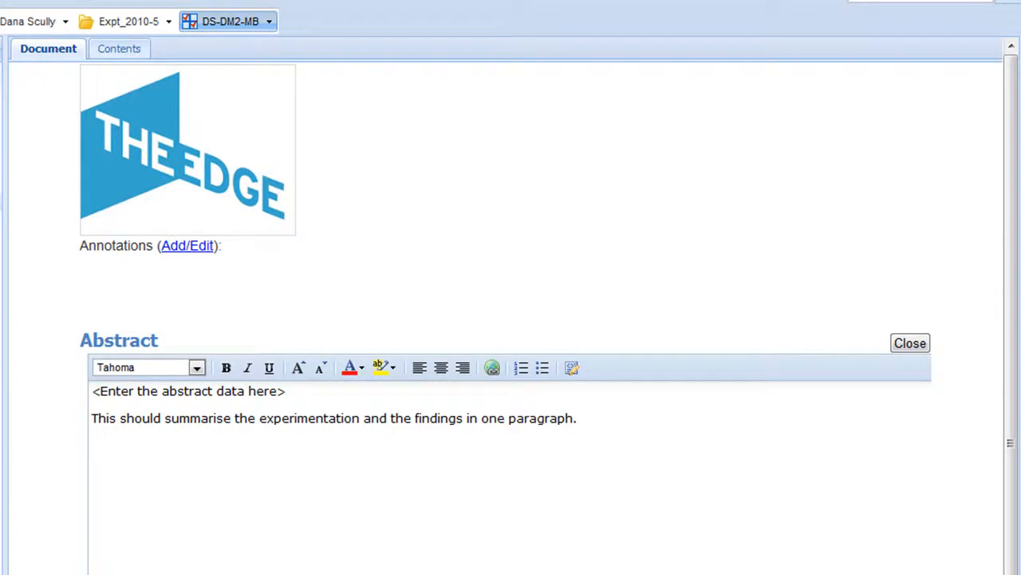
{"action": "left_click_drag", "start_coordinate": [280, 418], "coordinate": [577, 418]}
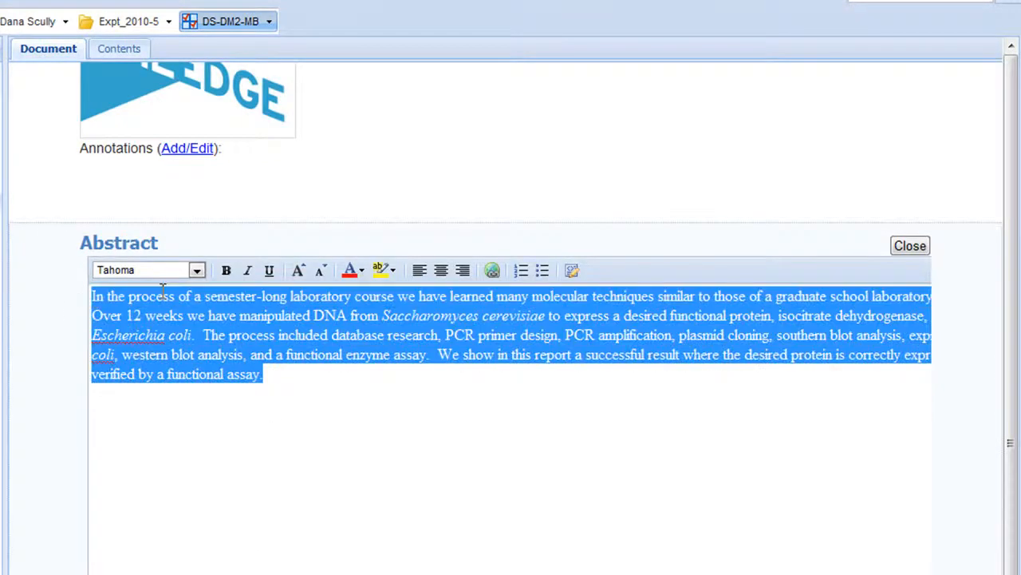
{"action": "left_click", "coordinate": [147, 270]}
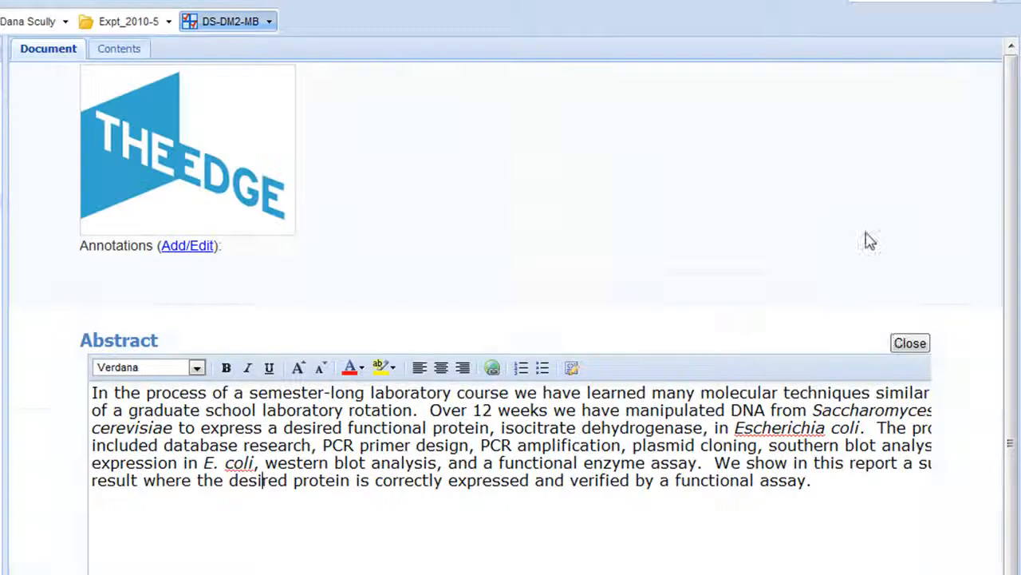
{"action": "left_click", "coordinate": [910, 342]}
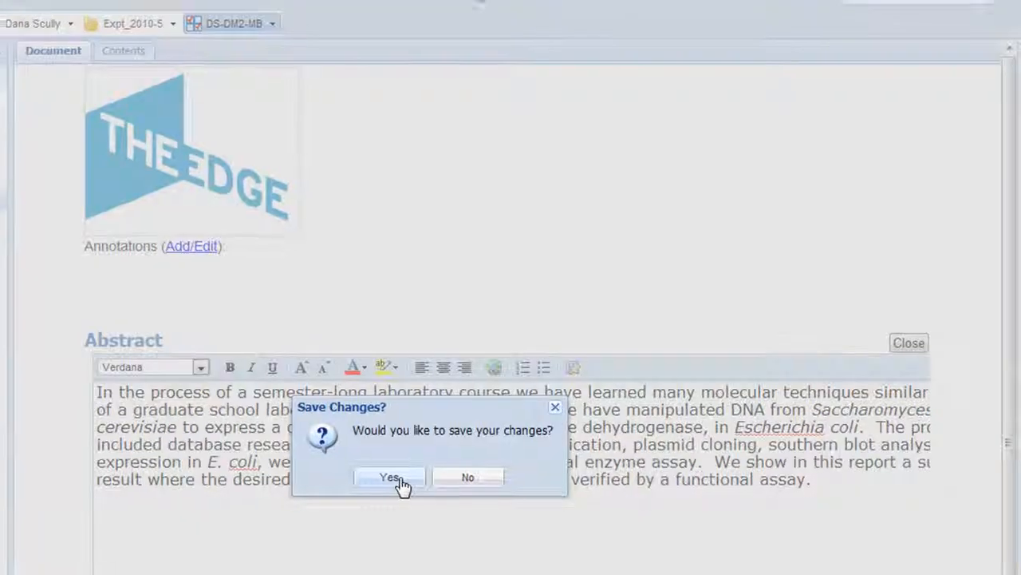
{"action": "left_click", "coordinate": [389, 477]}
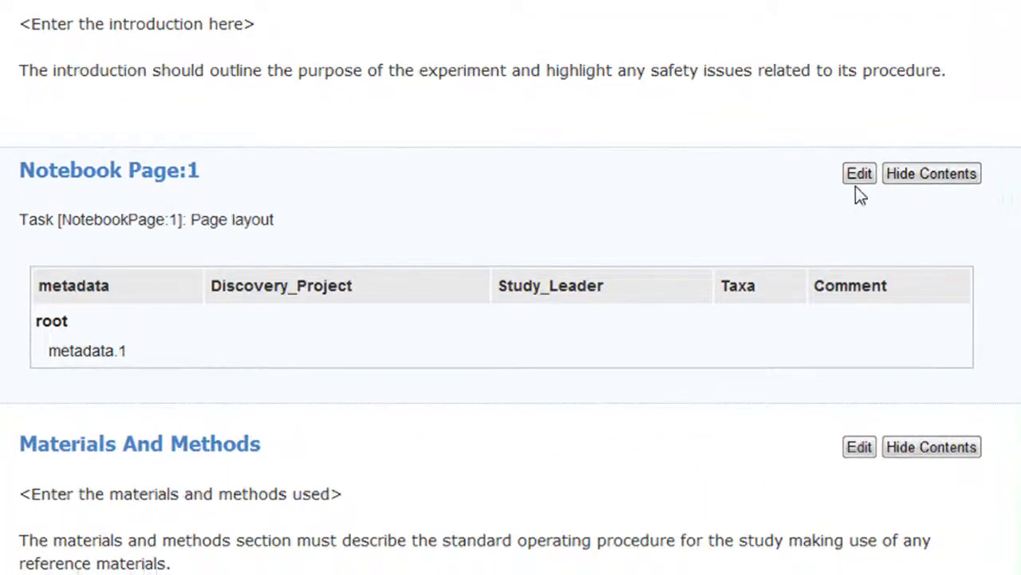
{"action": "left_click", "coordinate": [858, 172]}
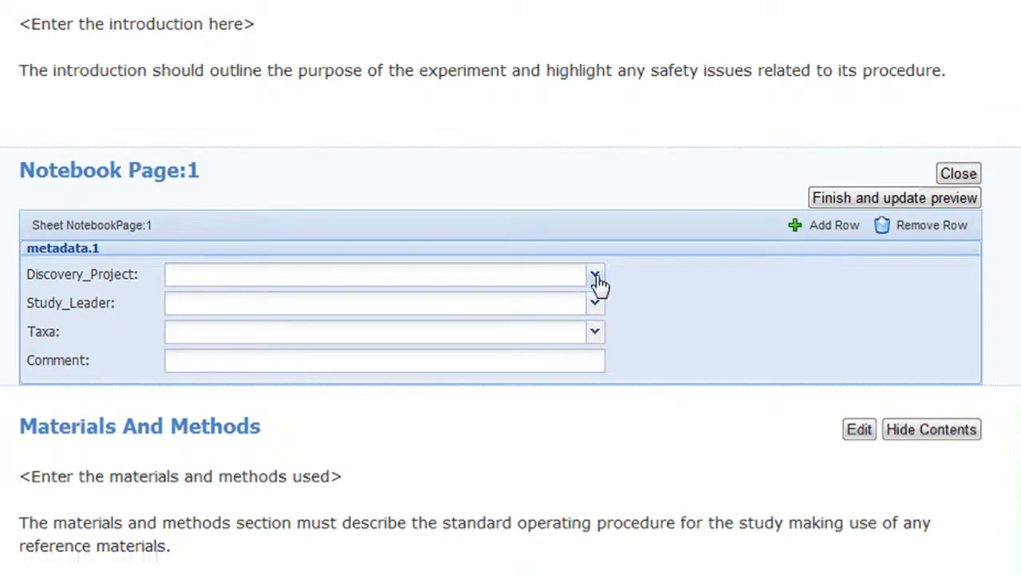
{"action": "left_click", "coordinate": [593, 275]}
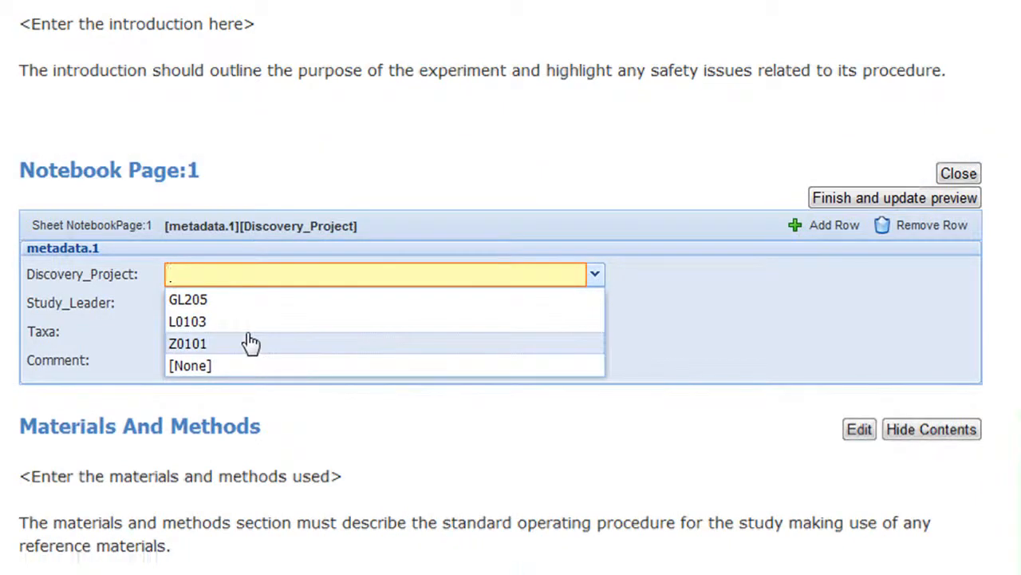
{"action": "left_click", "coordinate": [189, 343]}
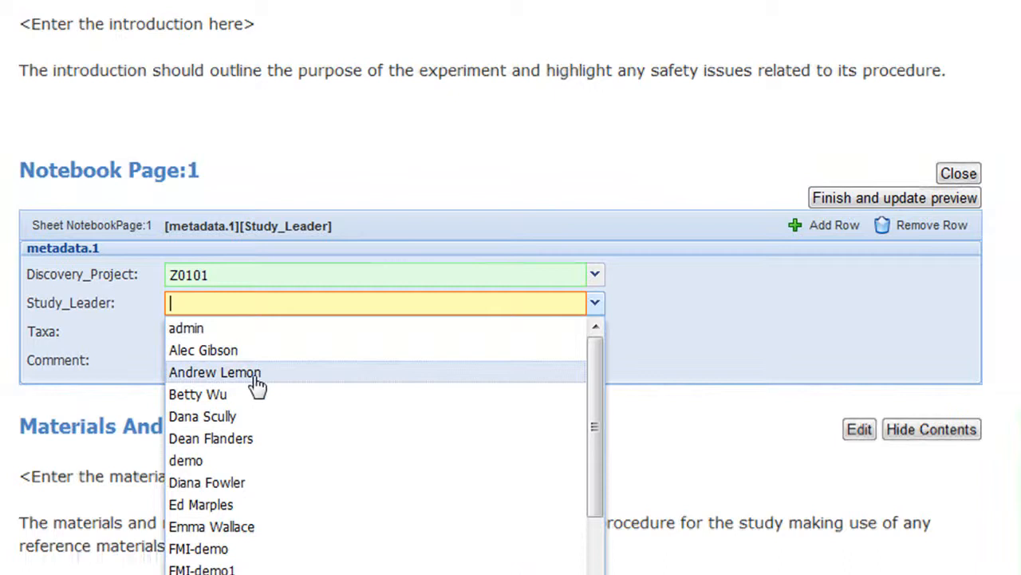
{"action": "left_click", "coordinate": [214, 372]}
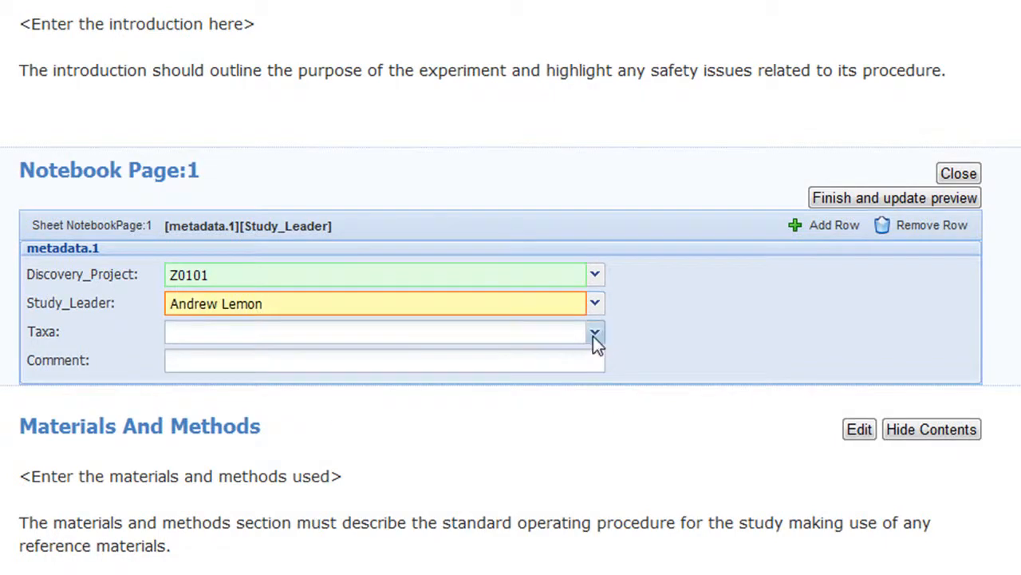
- Set the taxa to rat/102 and enter None as the comment
{"action": "left_click", "coordinate": [594, 330]}
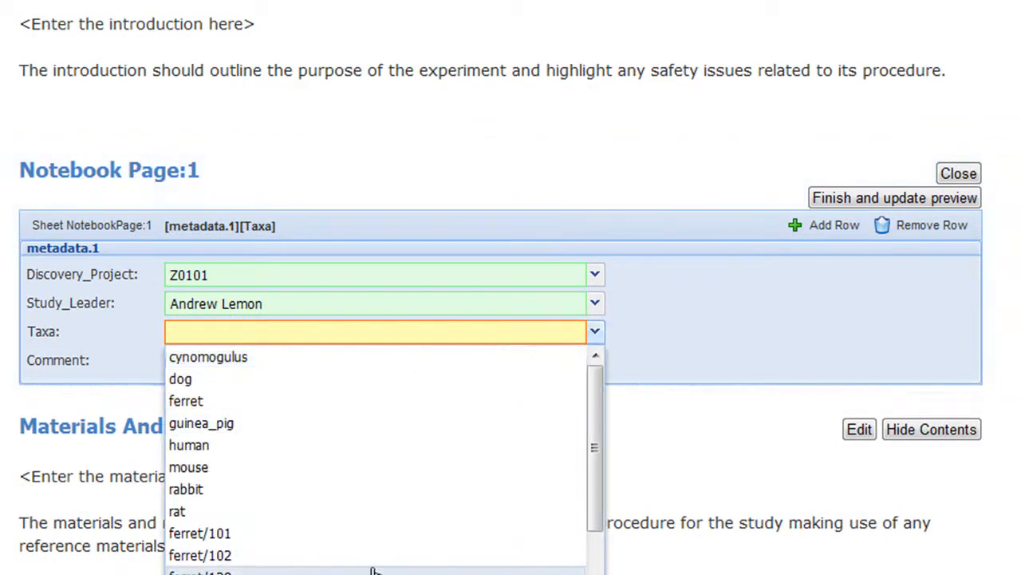
{"action": "mouse_move", "coordinate": [188, 466]}
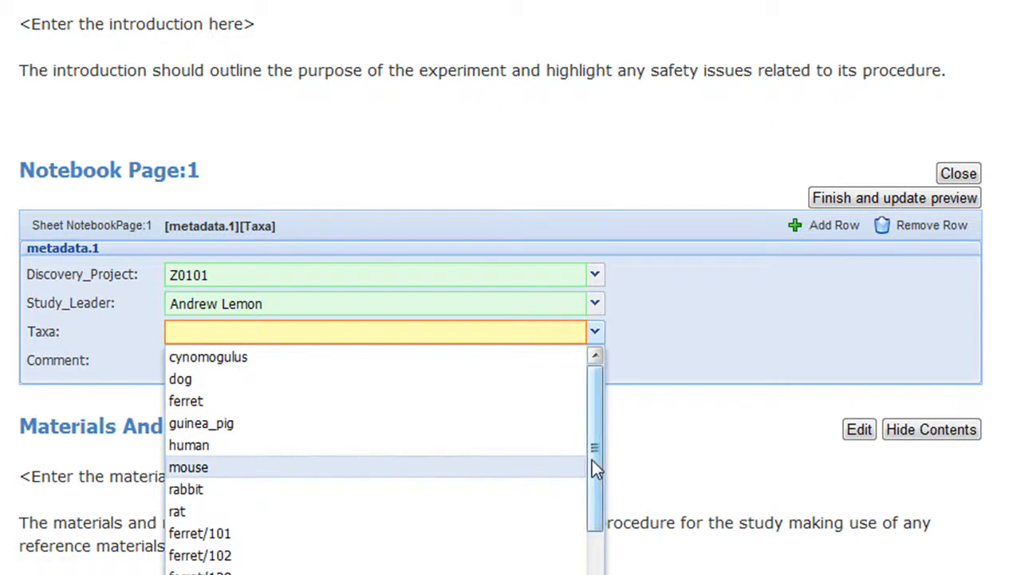
{"action": "scroll", "scroll_direction": "down", "scroll_amount": 3}
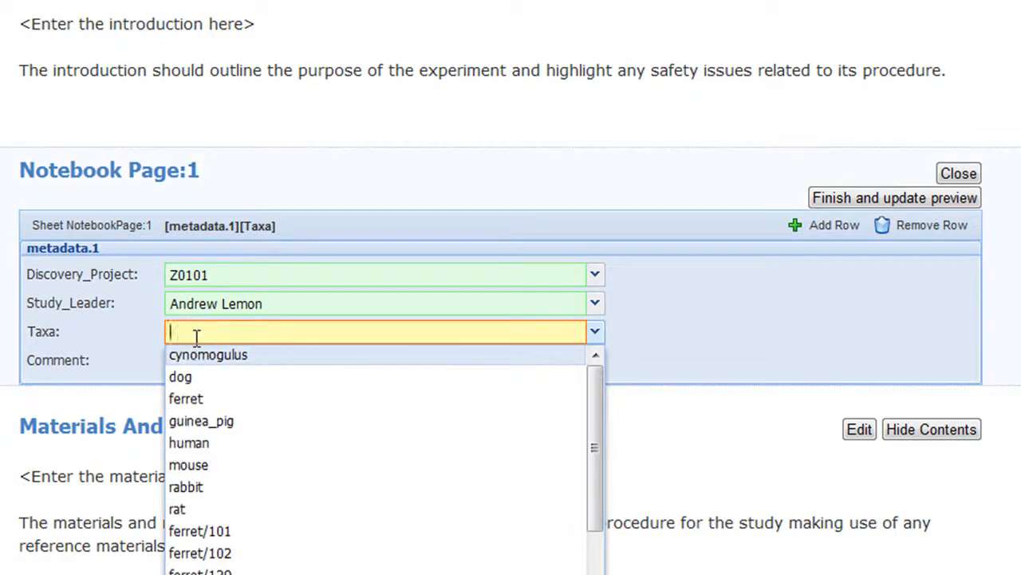
{"action": "type", "text": "rat/"}
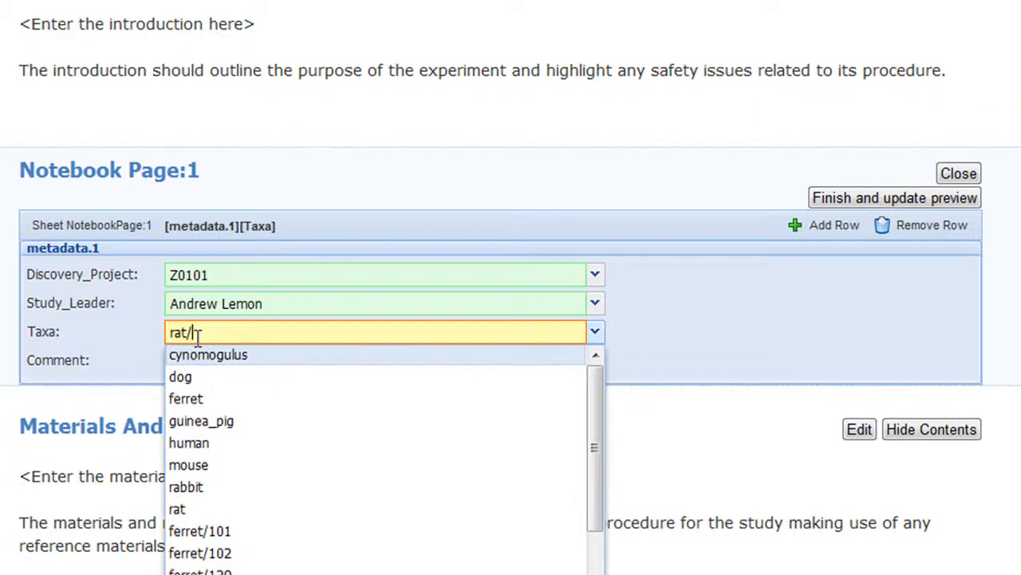
{"action": "left_click", "coordinate": [200, 552]}
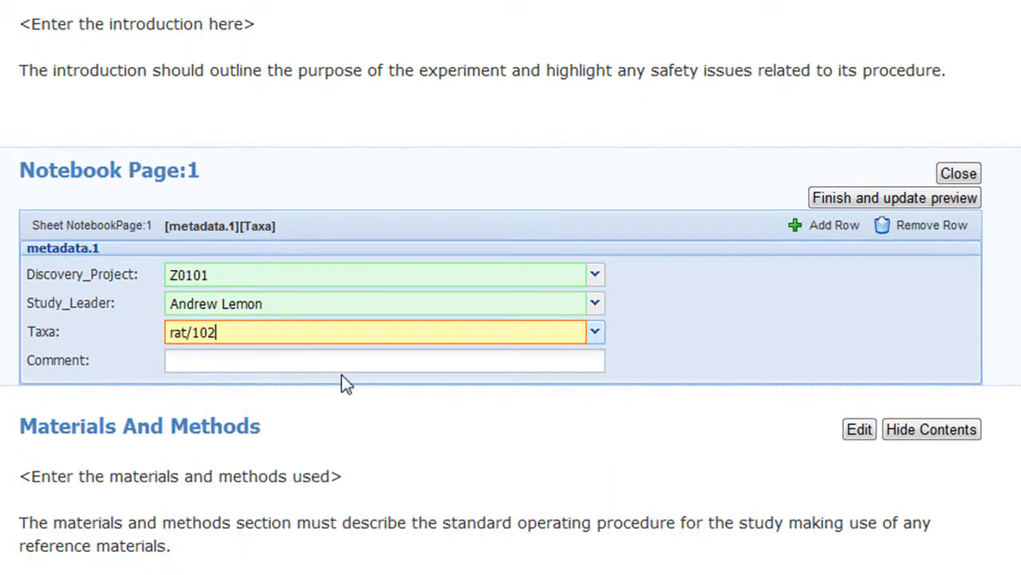
{"action": "left_click", "coordinate": [384, 361]}
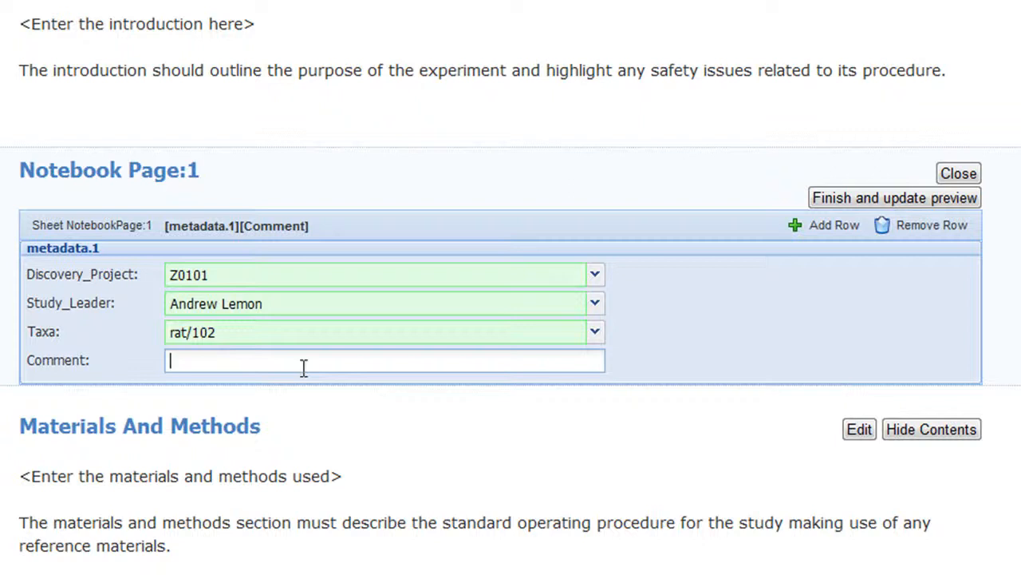
{"action": "type", "text": "None"}
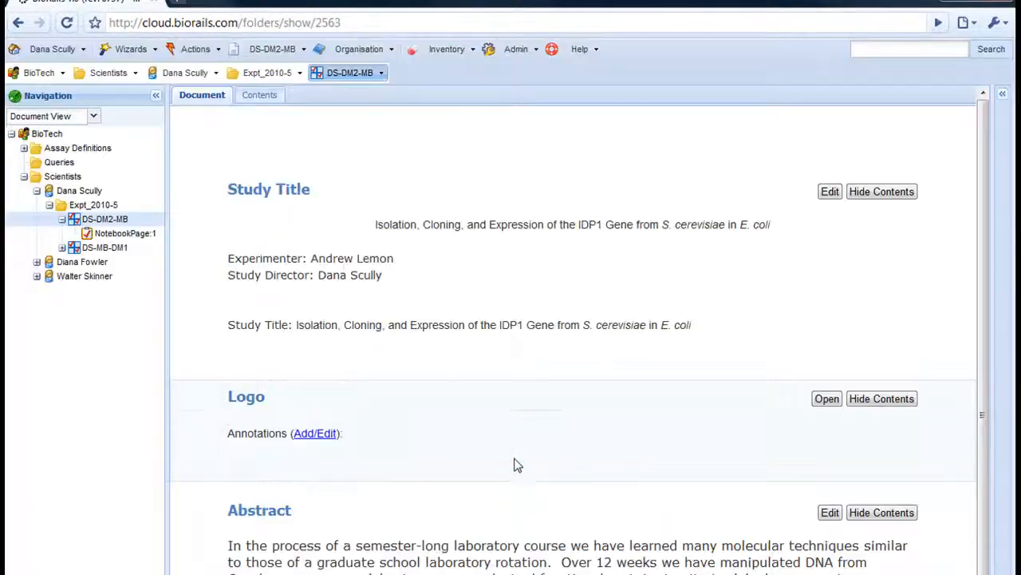
{"action": "scroll", "scroll_direction": "down", "scroll_amount": 3}
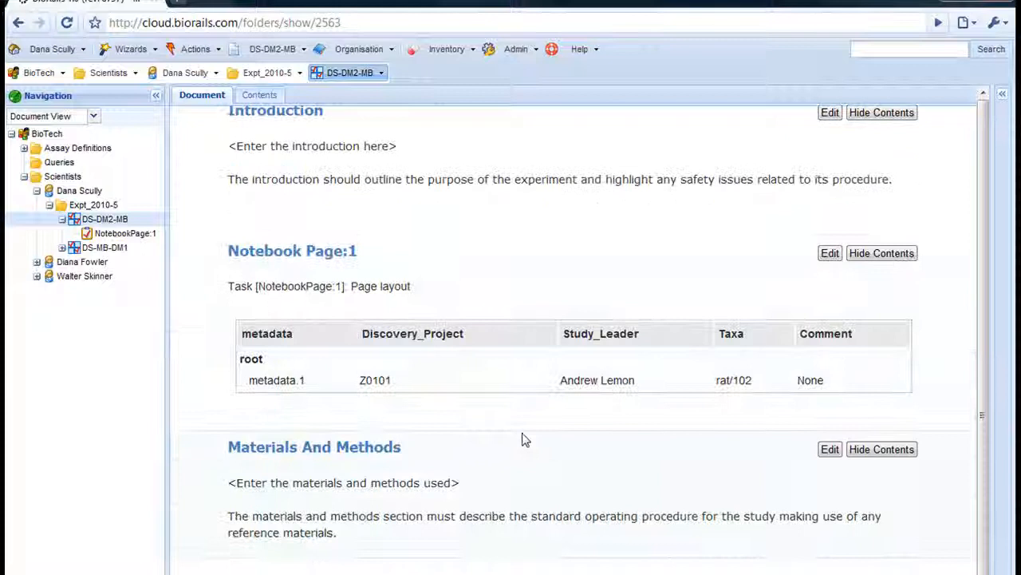
{"action": "mouse_move", "coordinate": [447, 494]}
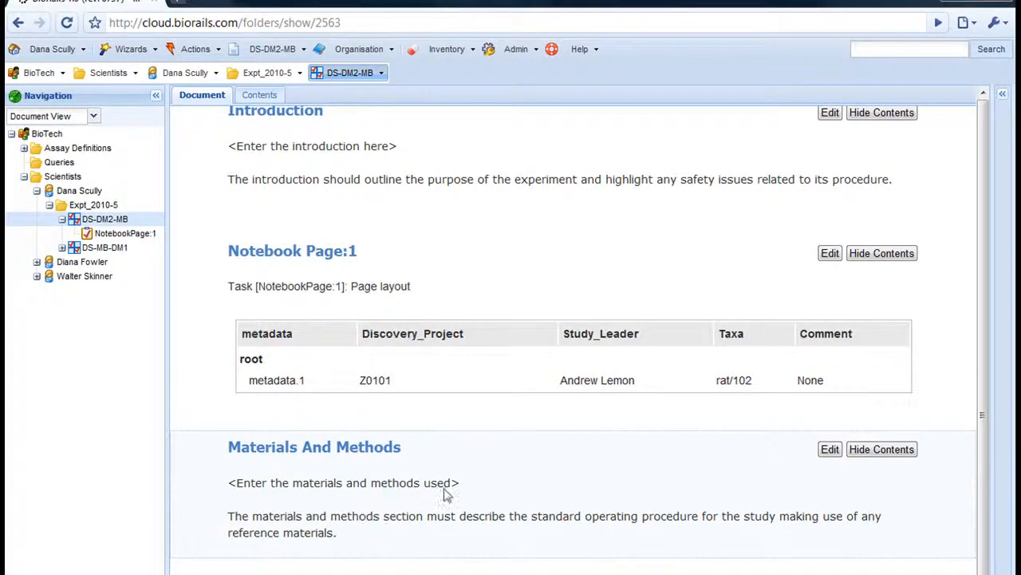
{"action": "scroll", "scroll_direction": "down", "scroll_amount": 3}
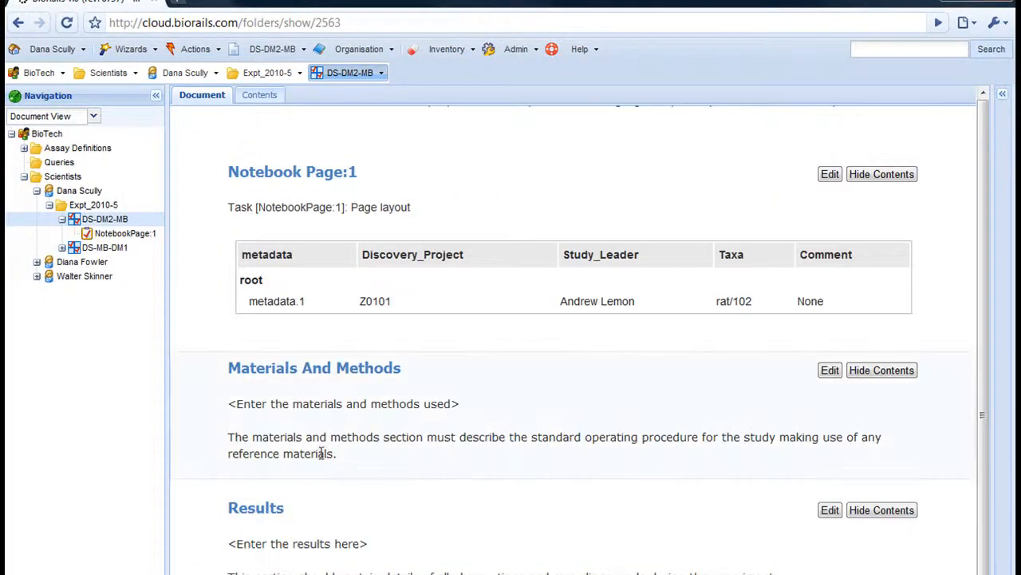
{"action": "scroll", "scroll_direction": "down", "scroll_amount": 3}
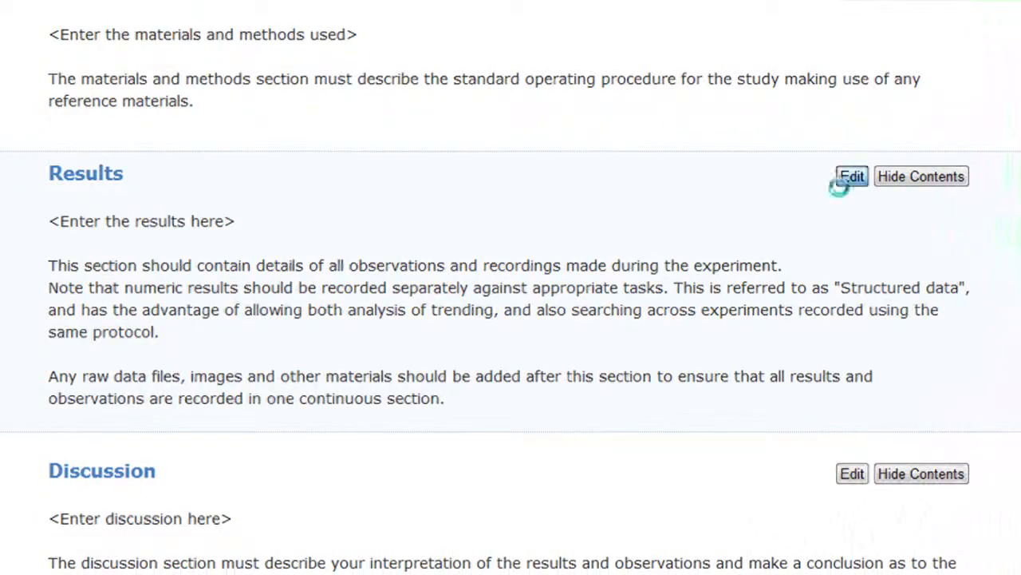
- Paste the gDNA quantification and PCR results paragraph in Verdana and save the section
{"action": "left_click", "coordinate": [852, 176]}
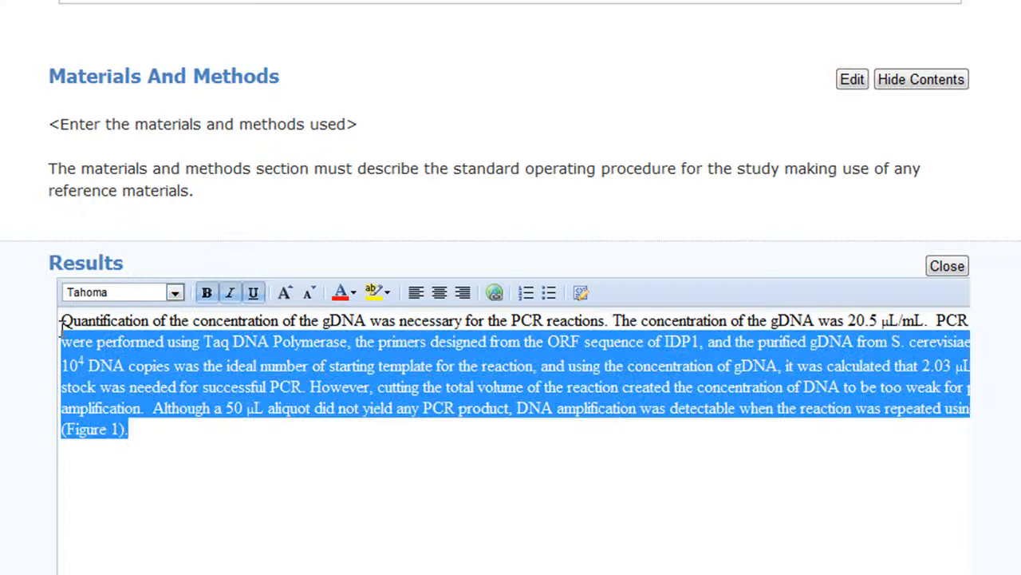
{"action": "left_click", "coordinate": [174, 290]}
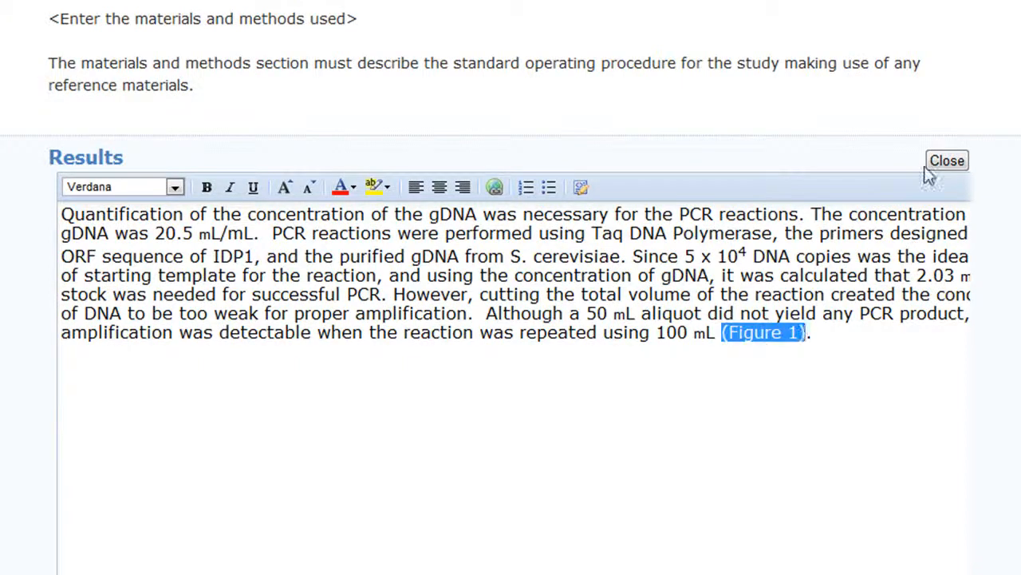
{"action": "left_click", "coordinate": [948, 159]}
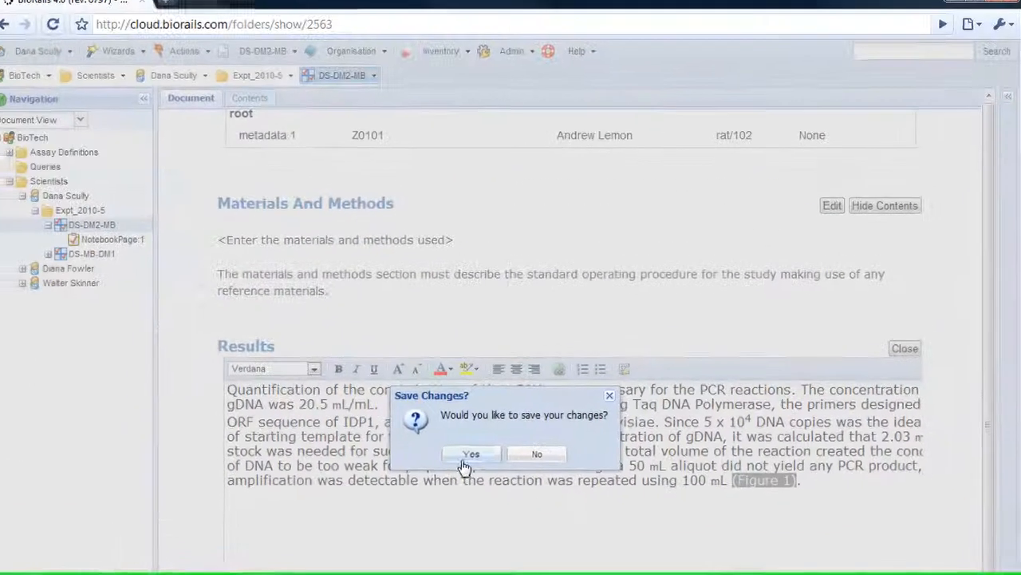
{"action": "left_click", "coordinate": [536, 454]}
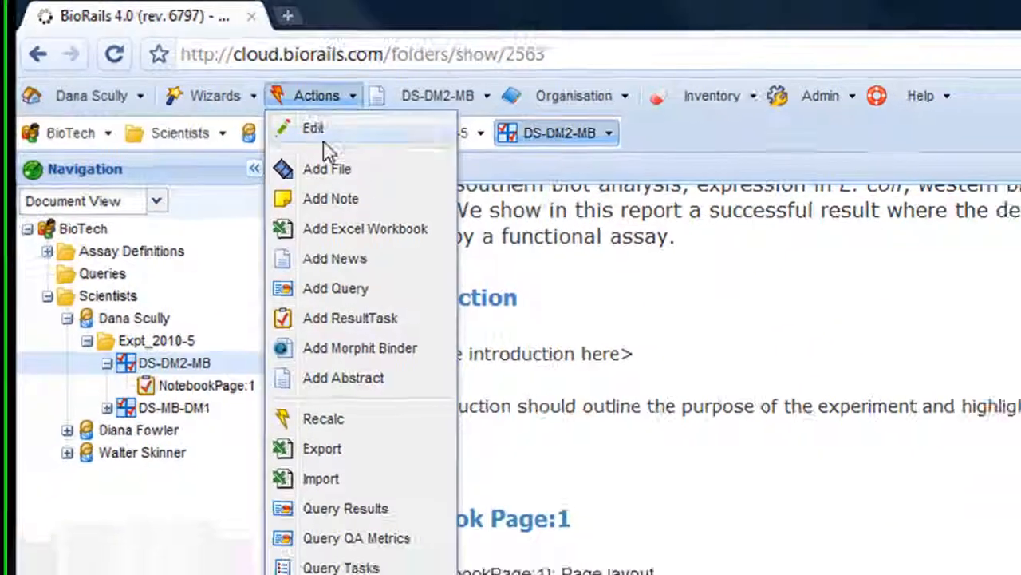
- Add a file to the experiment, choosing Figure1.jpg from Pictures
{"action": "left_click", "coordinate": [328, 169]}
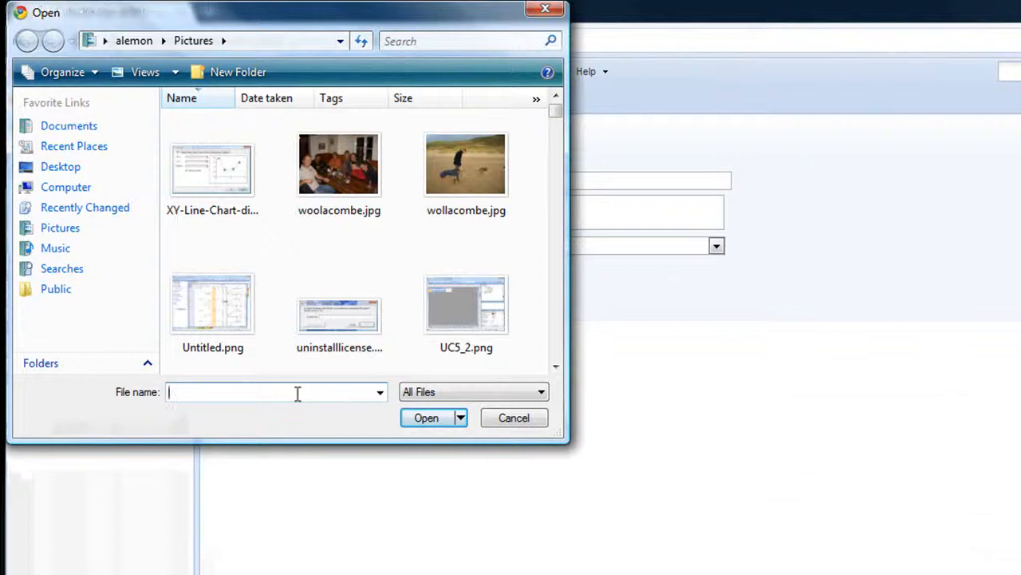
{"action": "type", "text": "Figure1.jpg"}
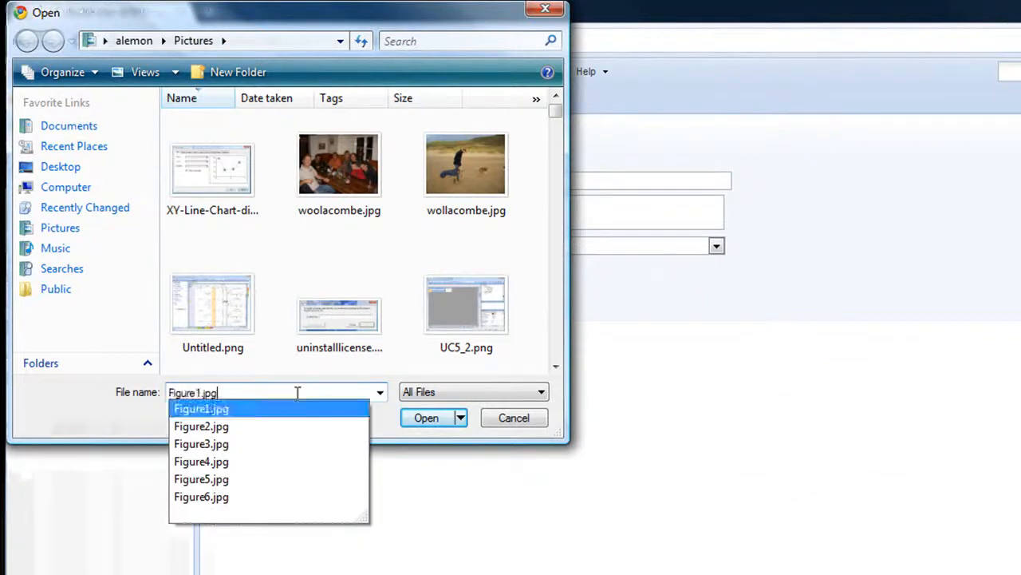
{"action": "left_click", "coordinate": [426, 419]}
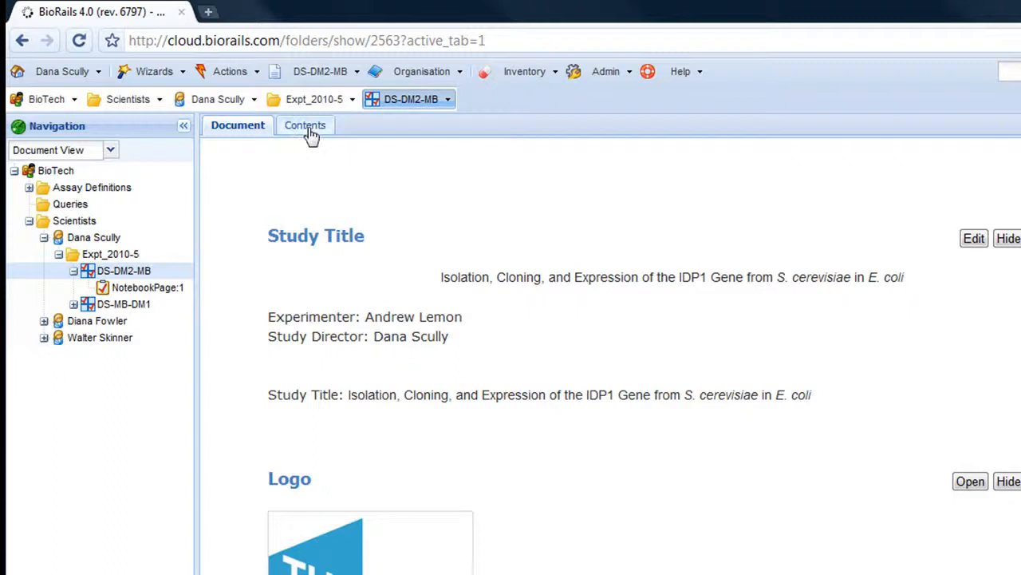
- Show the Contents list of DS-DM2-MB with Figure1 among its ten items
{"action": "left_click", "coordinate": [305, 124]}
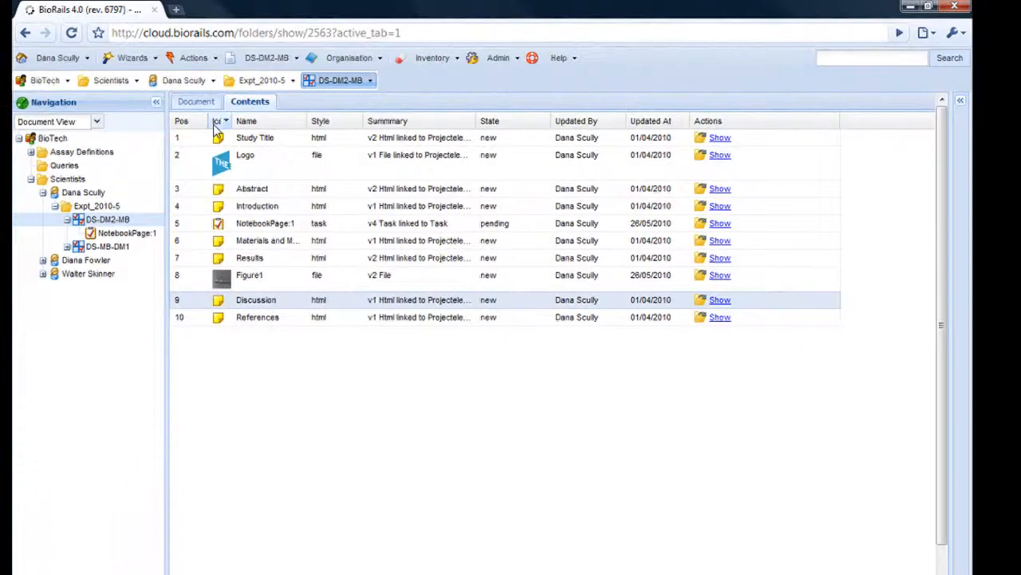
- Return to the Document view and scroll down to the Figure1 gel image section
{"action": "left_click", "coordinate": [194, 102]}
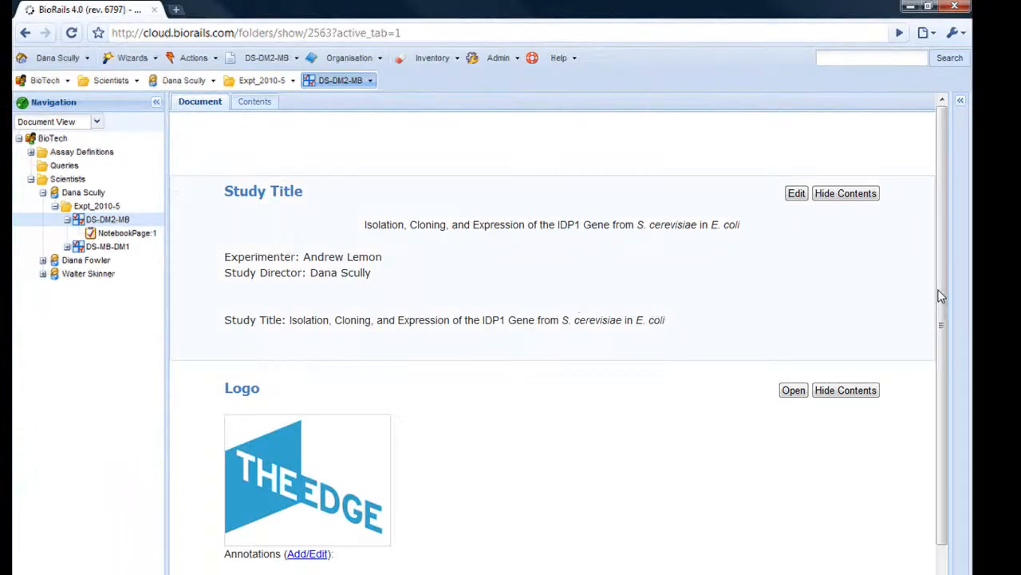
{"action": "scroll", "scroll_direction": "down", "scroll_amount": 3}
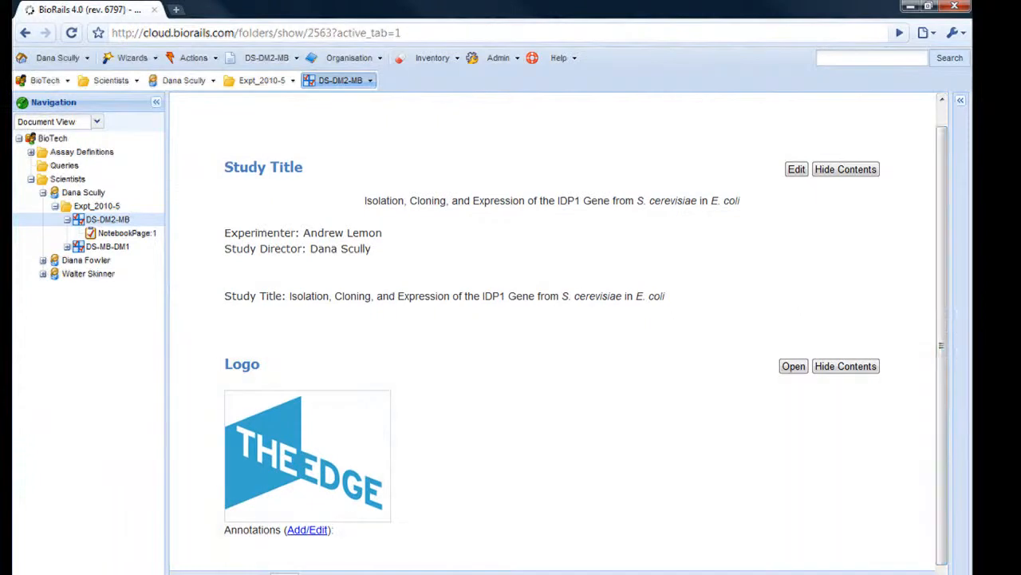
{"action": "scroll", "scroll_direction": "down", "scroll_amount": 3}
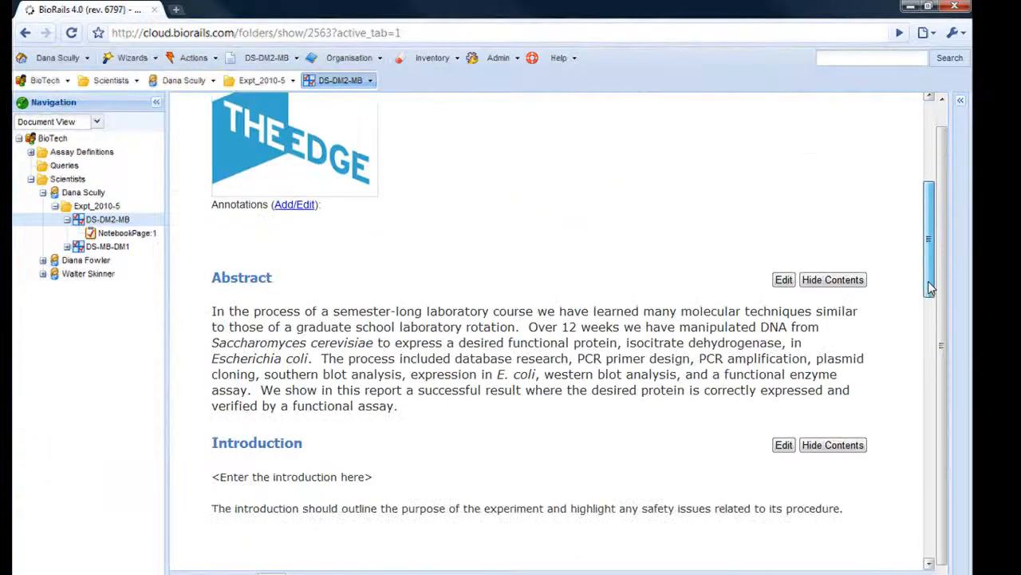
{"action": "scroll", "scroll_direction": "down", "scroll_amount": 3}
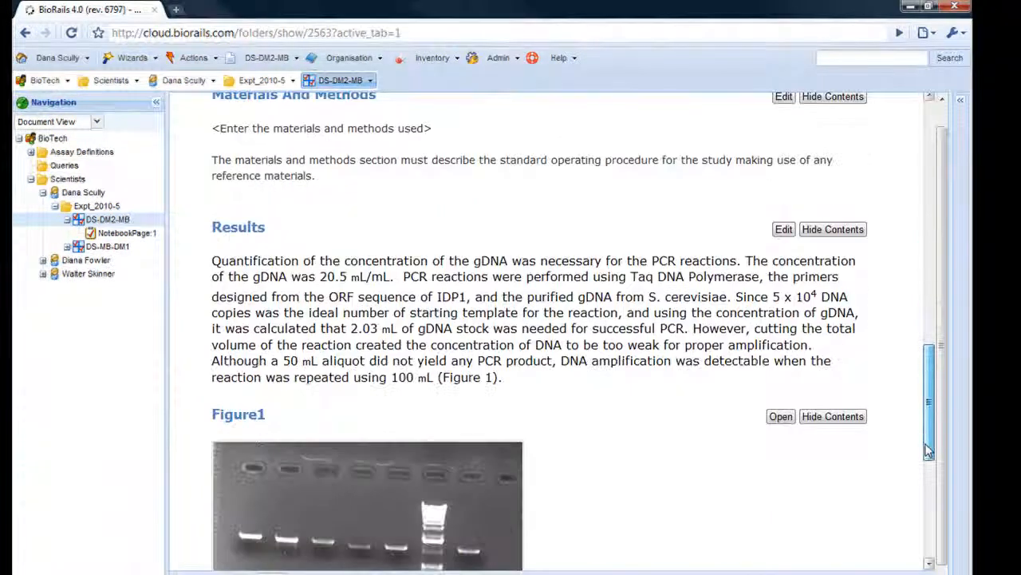
{"action": "scroll", "scroll_direction": "down", "scroll_amount": 3}
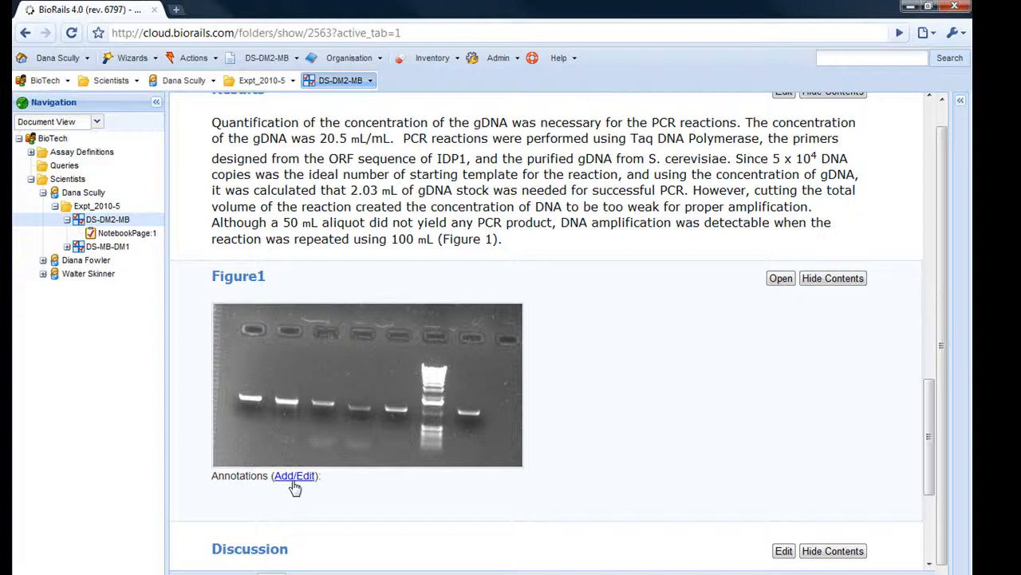
{"action": "mouse_move", "coordinate": [295, 492]}
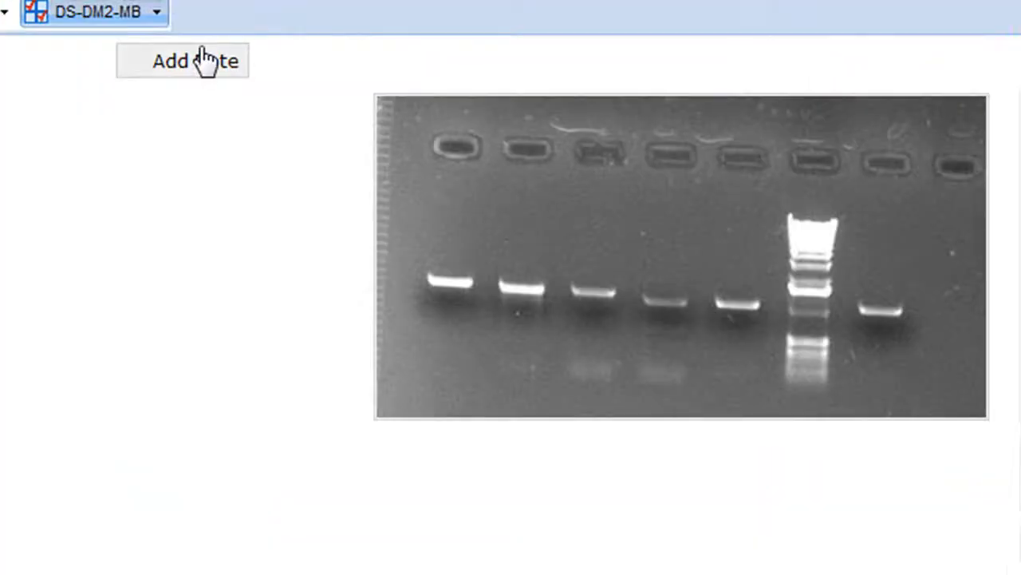
- Add a note reading Lane1 on the first gel lane
{"action": "left_click", "coordinate": [182, 60]}
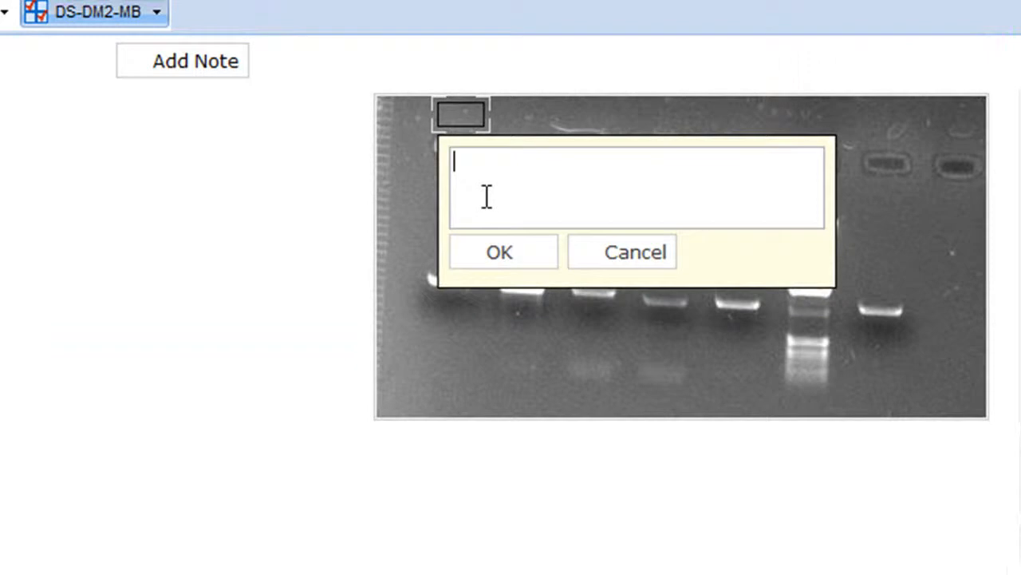
{"action": "type", "text": "Lane1"}
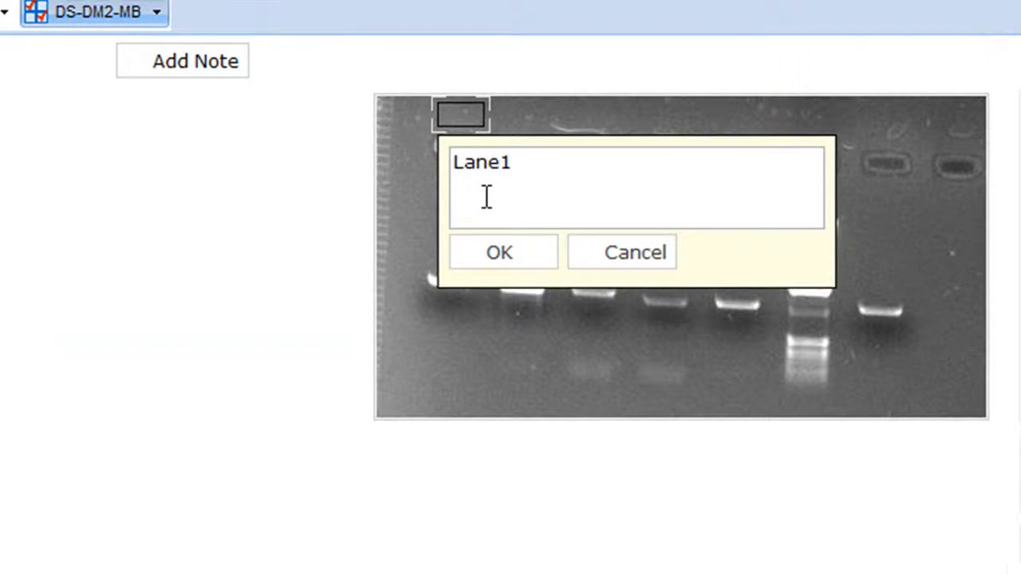
{"action": "left_click", "coordinate": [498, 252]}
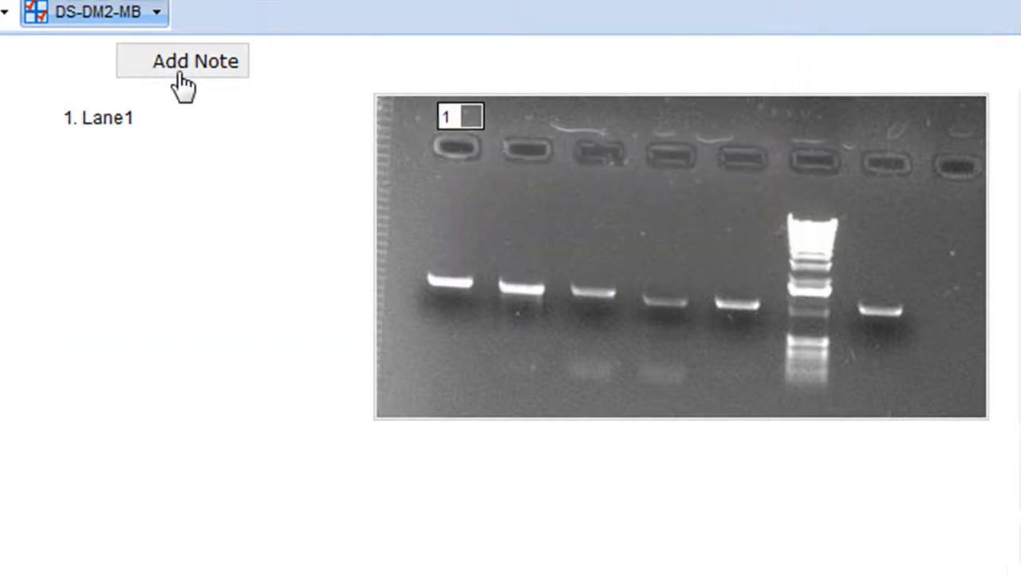
- Add a second note for Lane2 positioned on the next lane
{"action": "left_click", "coordinate": [182, 60]}
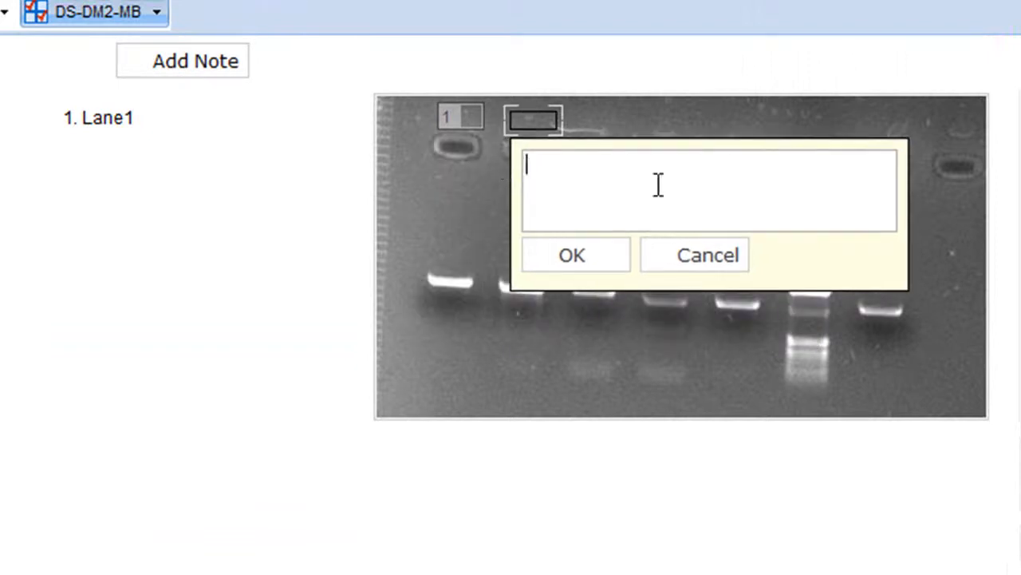
{"action": "type", "text": "Lane"}
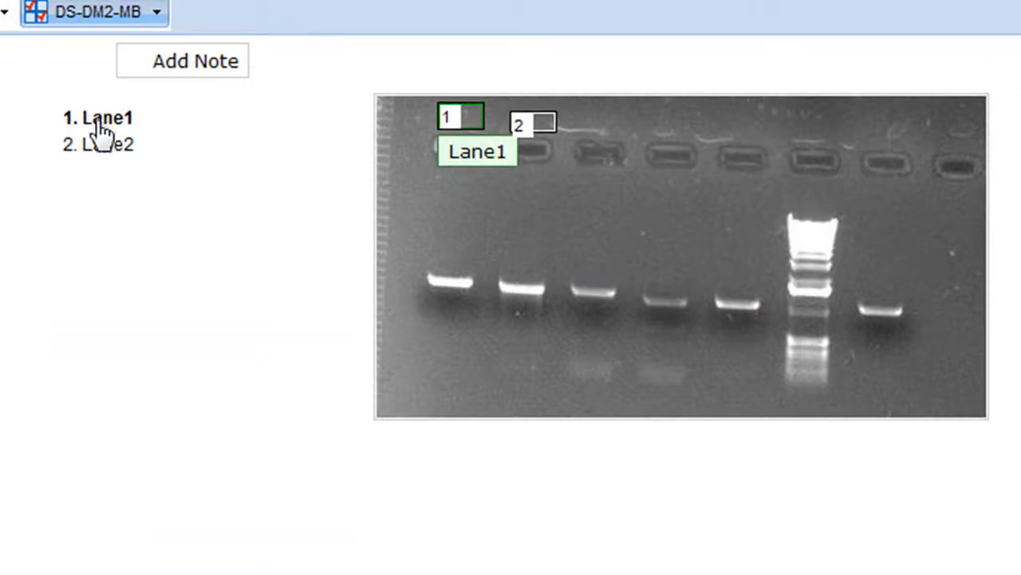
{"action": "left_click", "coordinate": [99, 144]}
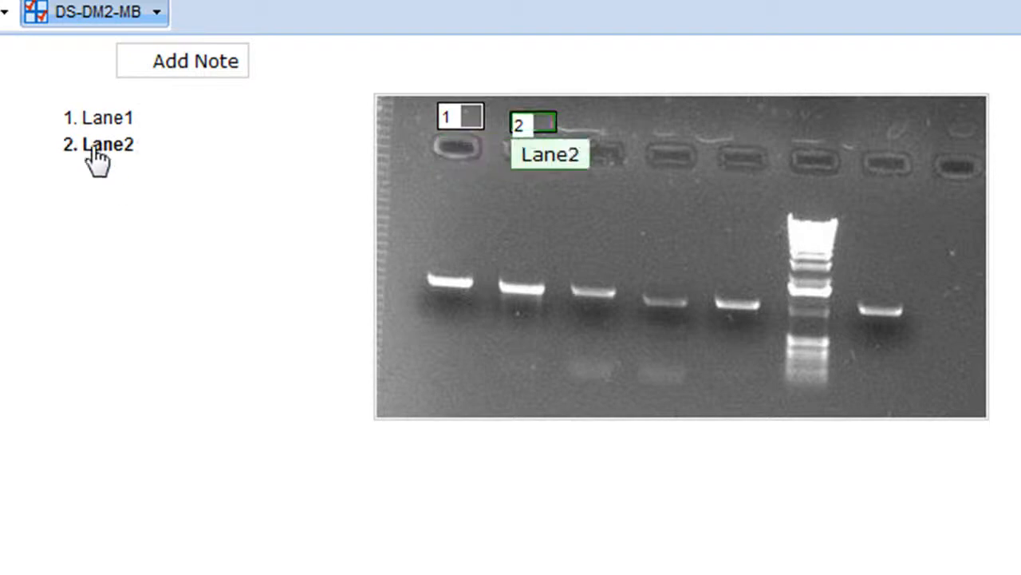
{"action": "mouse_move", "coordinate": [286, 284]}
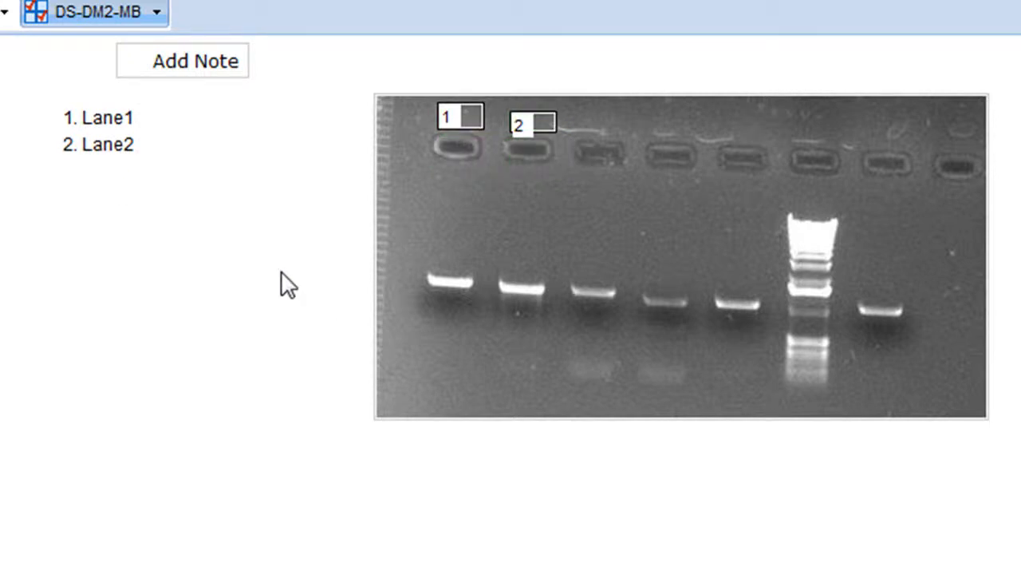
- Add a third note over the band row with the text 1000 Kb = PCR
{"action": "left_click", "coordinate": [444, 163]}
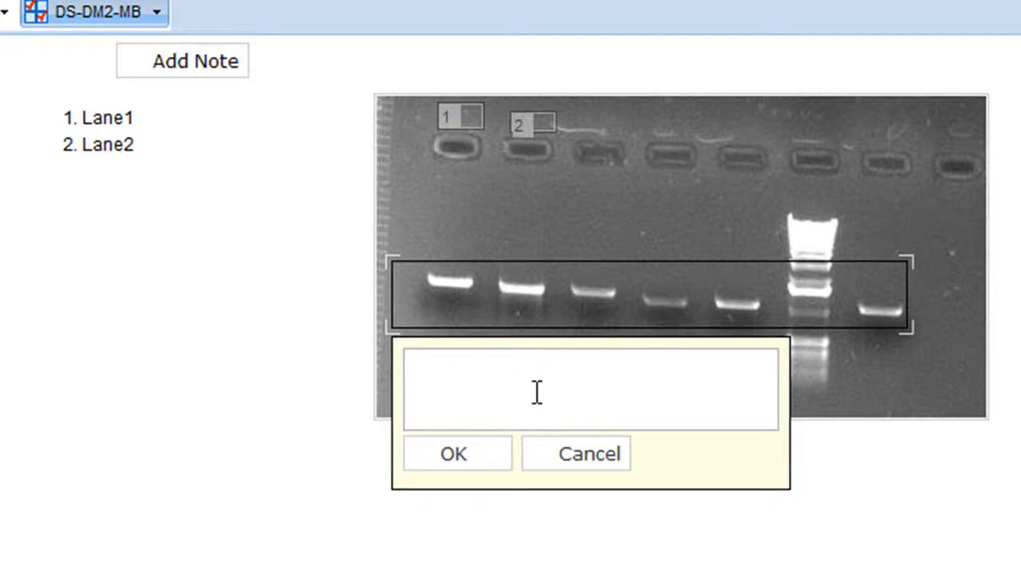
{"action": "type", "text": "1000 K"}
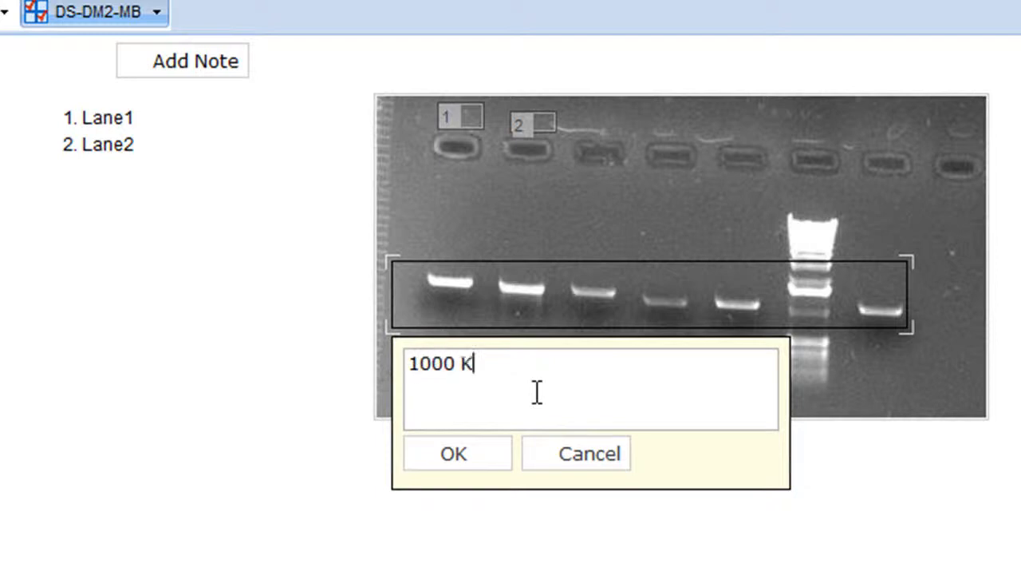
{"action": "type", "text": "b ="}
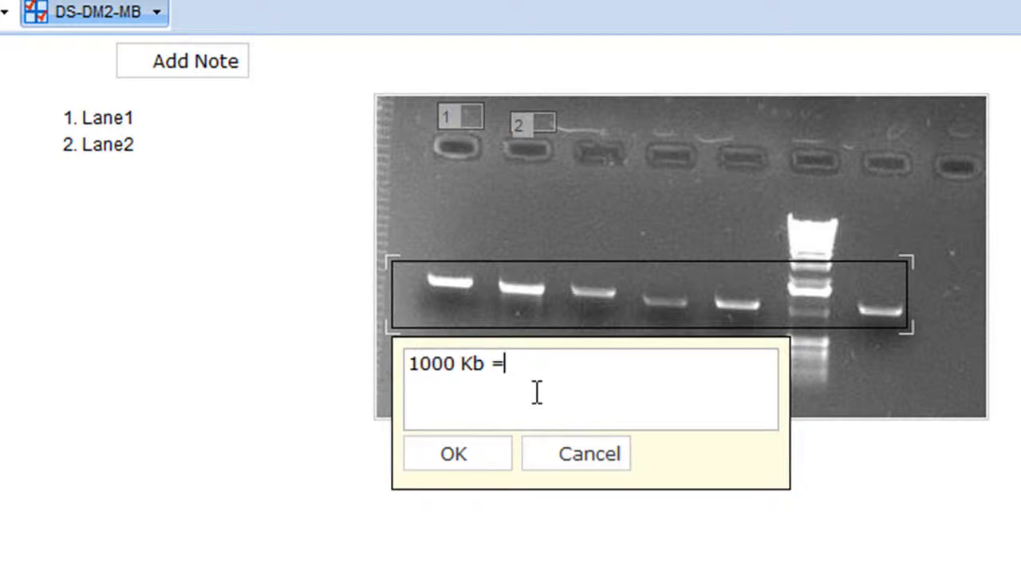
{"action": "type", "text": "PCR"}
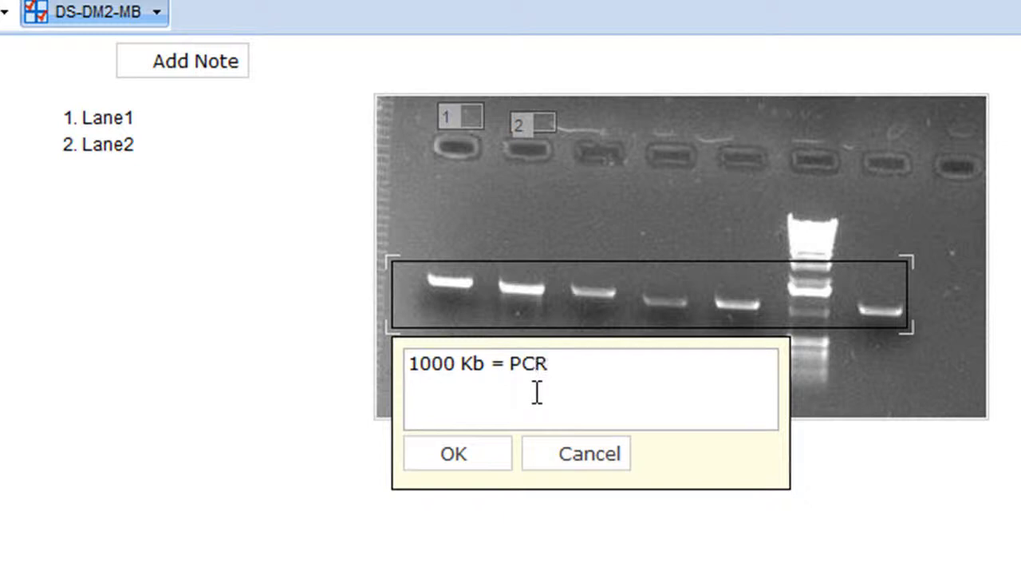
{"action": "mouse_move", "coordinate": [533, 398]}
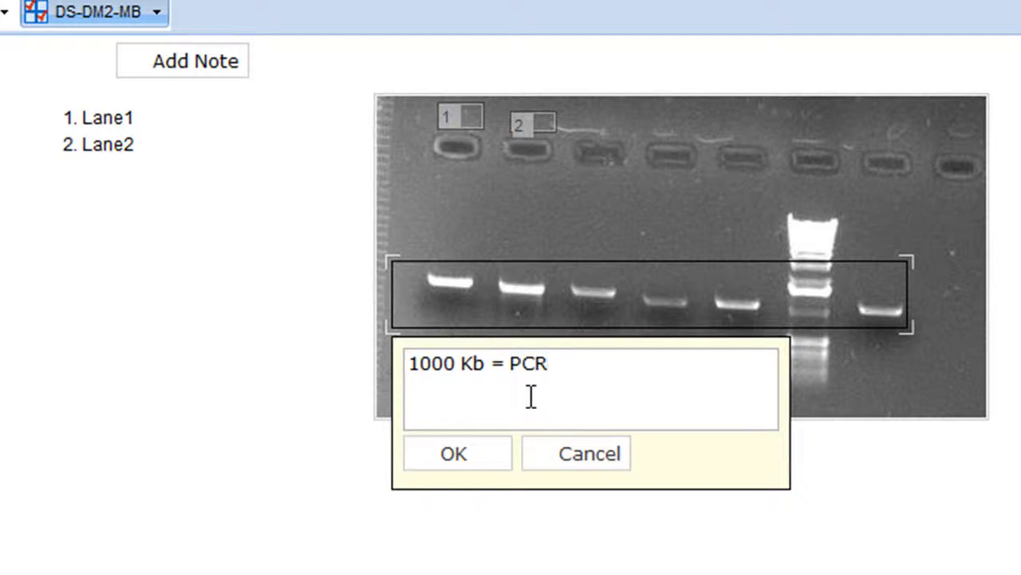
- Confirm the 1000 Kb = PCR note as the third saved gel annotation
{"action": "left_click", "coordinate": [453, 453]}
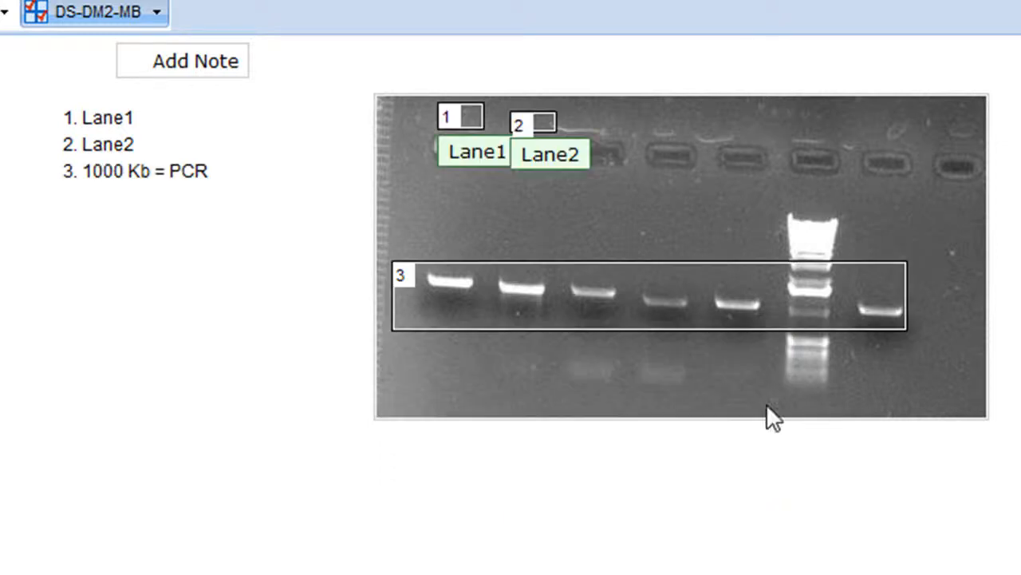
{"action": "mouse_move", "coordinate": [801, 222]}
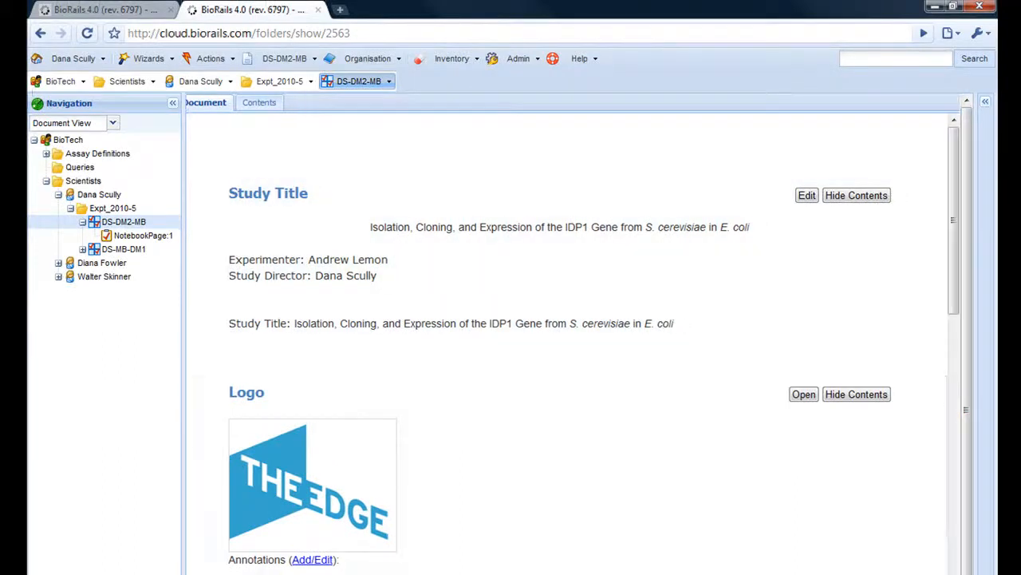
- Scroll down the write-up toward the DS-MB-DM1 experiment entry
{"action": "scroll", "scroll_direction": "down", "scroll_amount": 3}
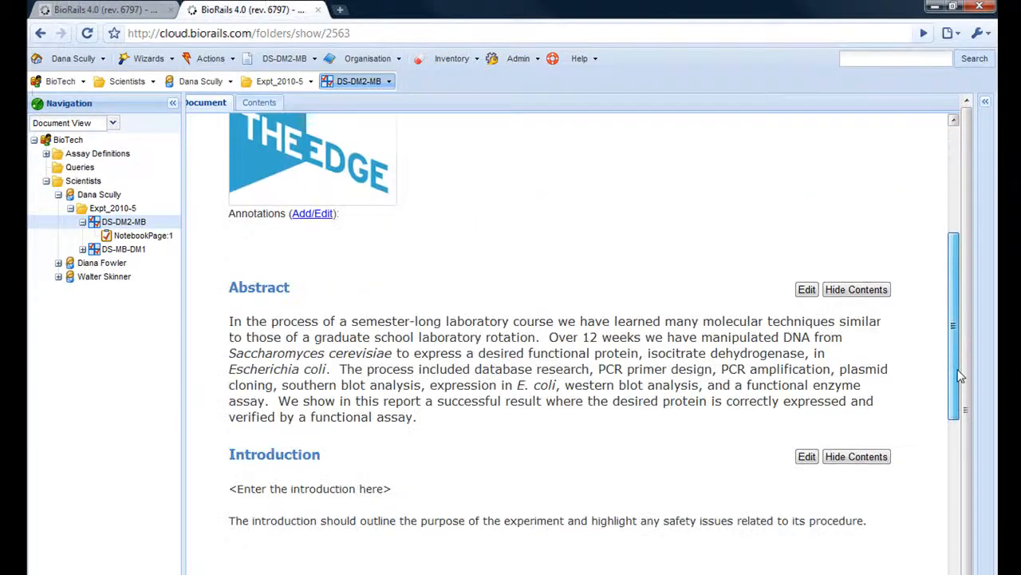
{"action": "scroll", "scroll_direction": "down", "scroll_amount": 3}
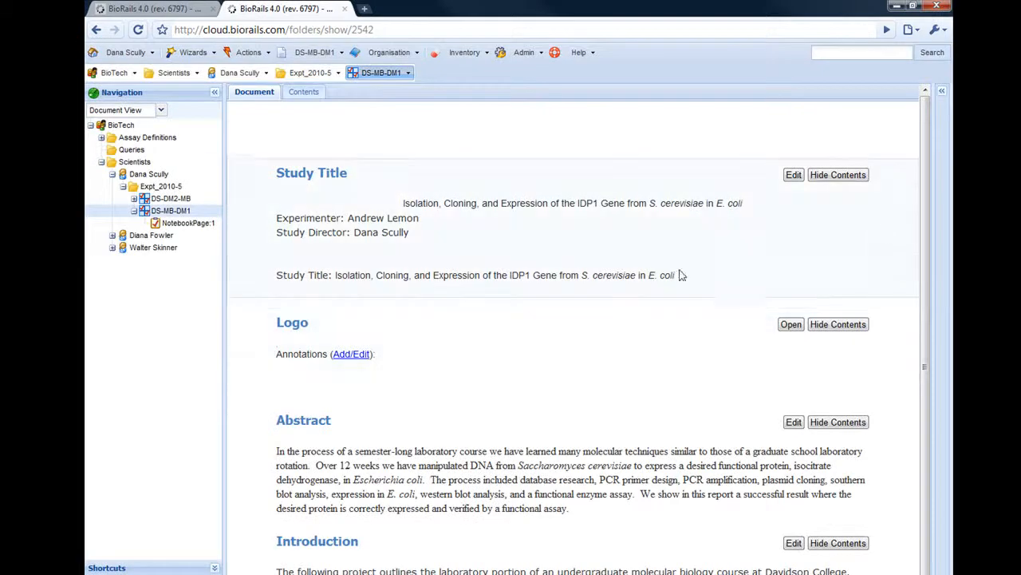
{"action": "mouse_move", "coordinate": [552, 271]}
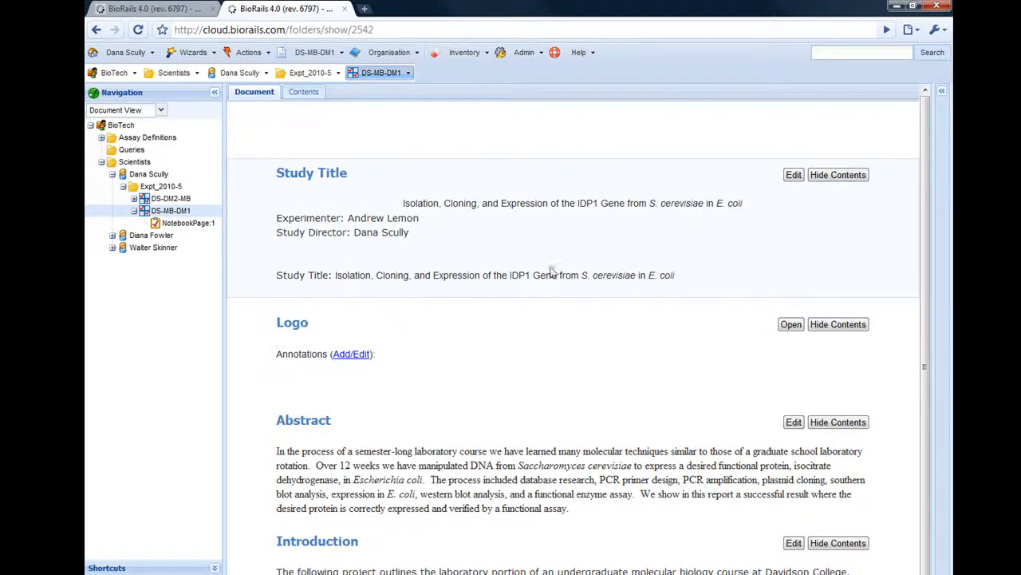
{"action": "left_click", "coordinate": [791, 324]}
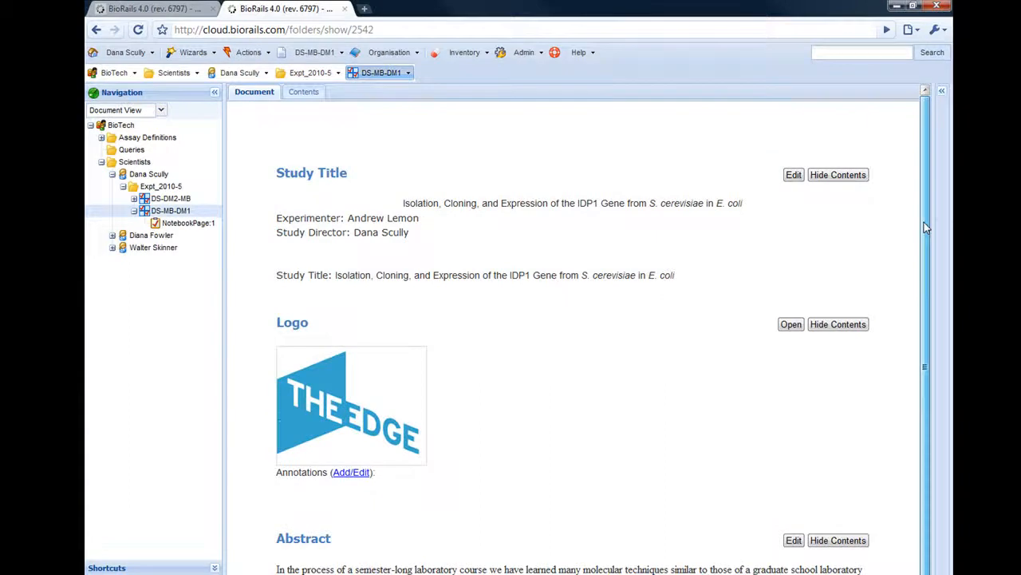
{"action": "scroll", "scroll_direction": "down", "scroll_amount": 3}
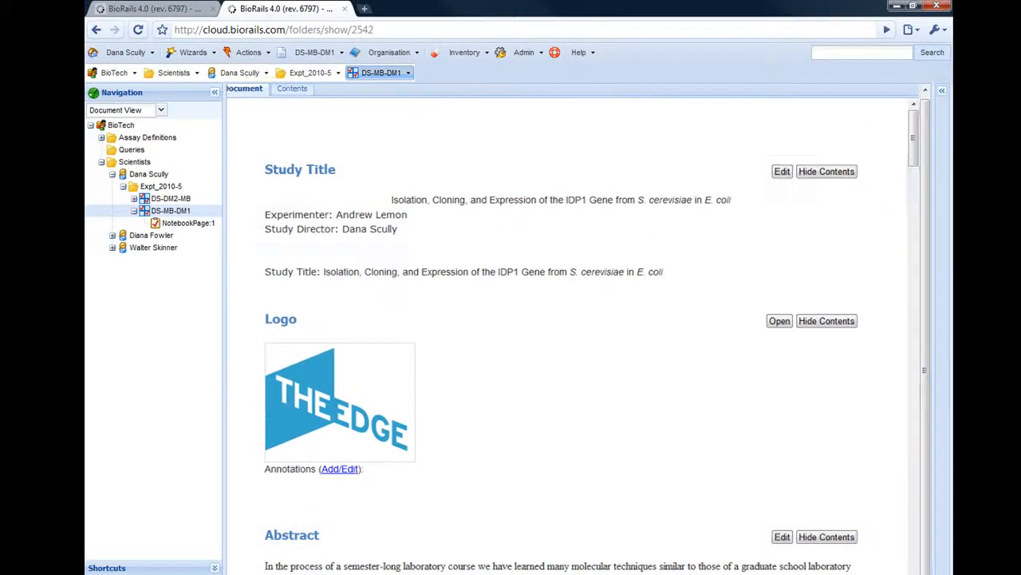
{"action": "scroll", "scroll_direction": "down", "scroll_amount": 3}
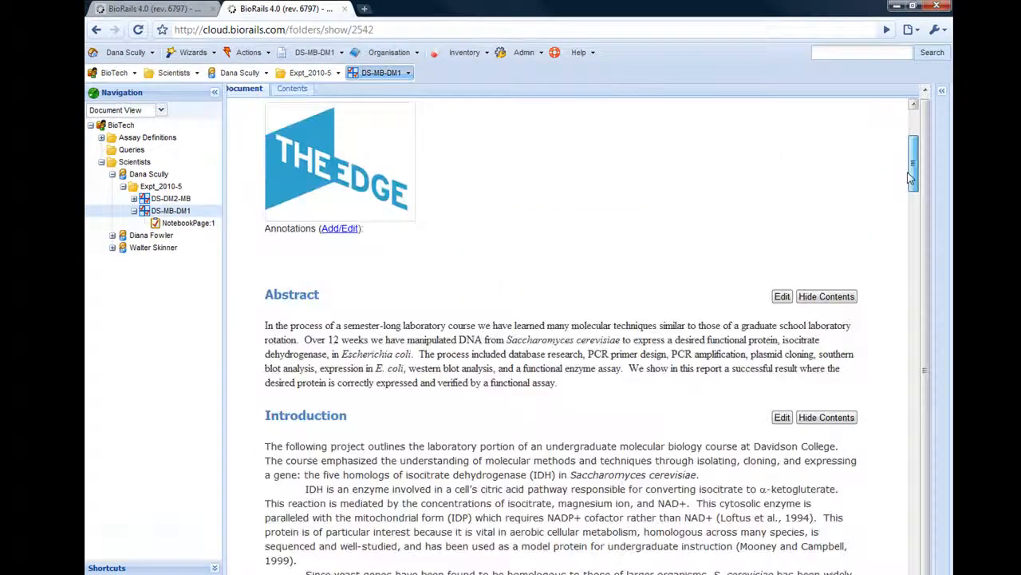
{"action": "scroll", "scroll_direction": "down", "scroll_amount": 3}
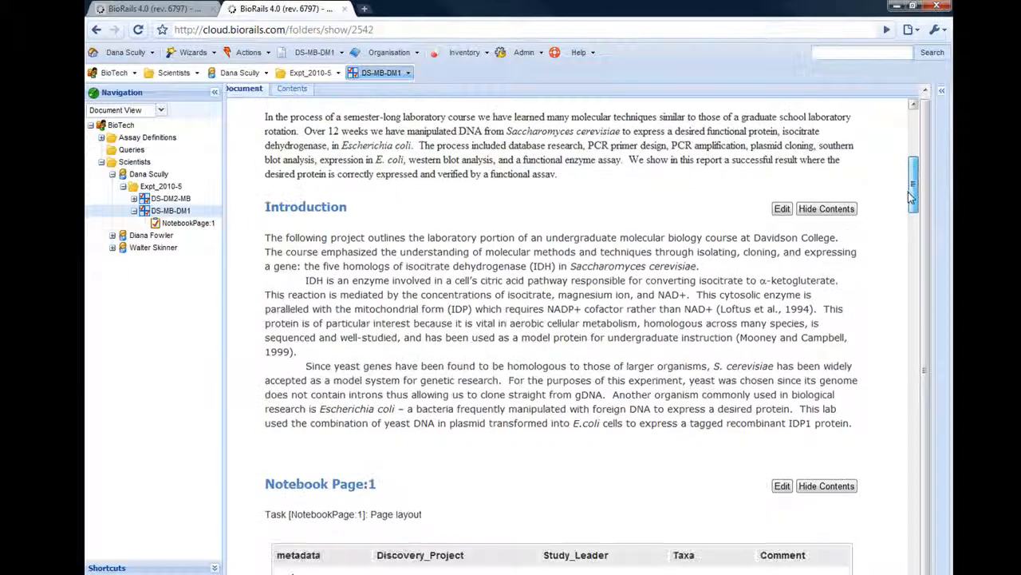
{"action": "scroll", "scroll_direction": "down", "scroll_amount": 3}
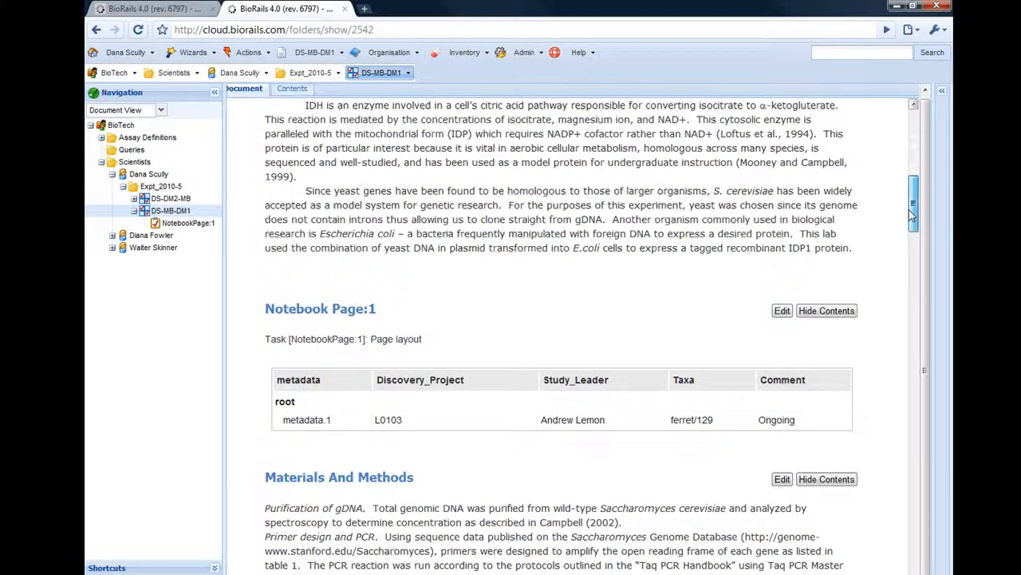
{"action": "scroll", "scroll_direction": "down", "scroll_amount": 3}
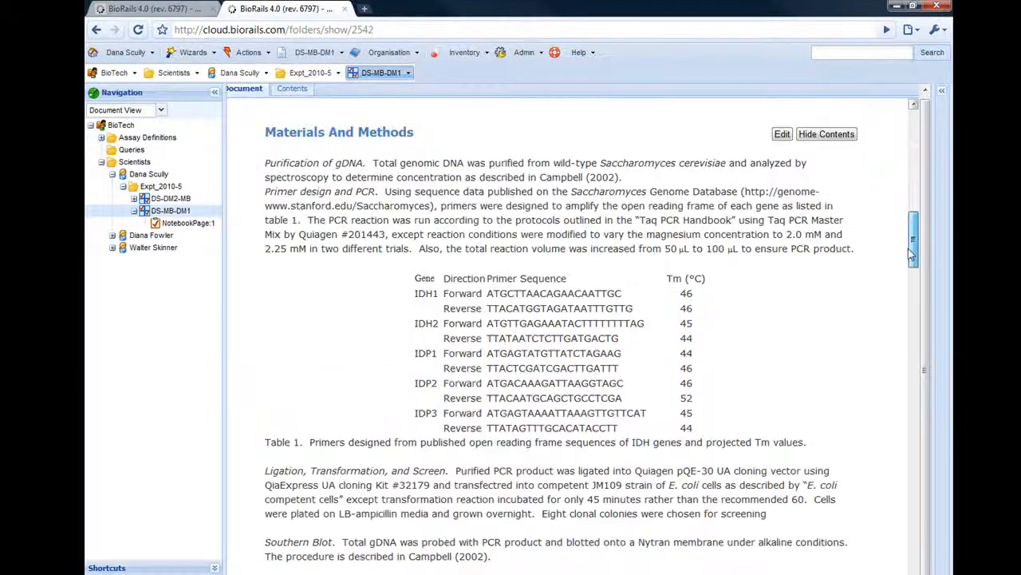
{"action": "scroll", "scroll_direction": "down", "scroll_amount": 3}
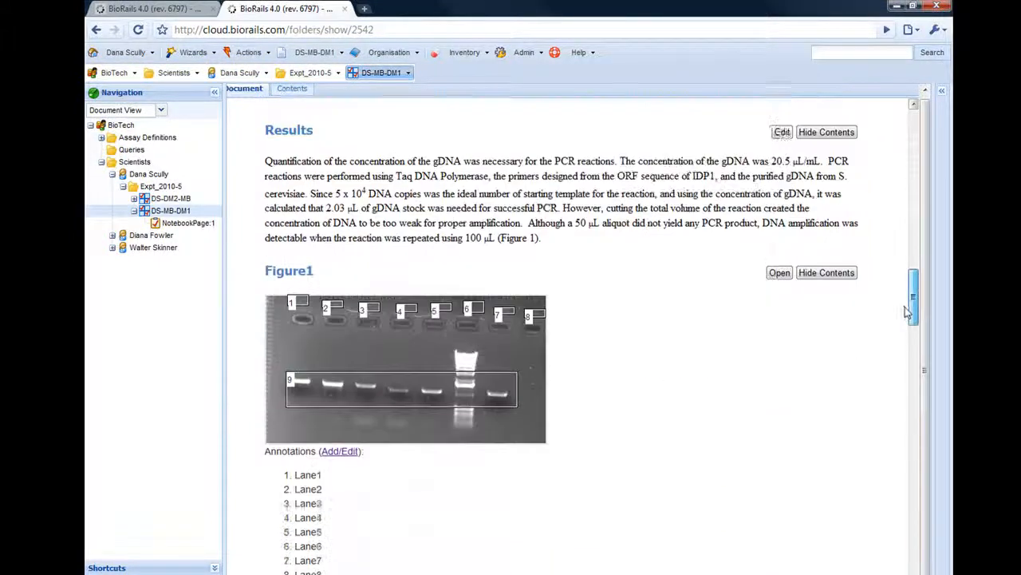
{"action": "scroll", "scroll_direction": "down", "scroll_amount": 3}
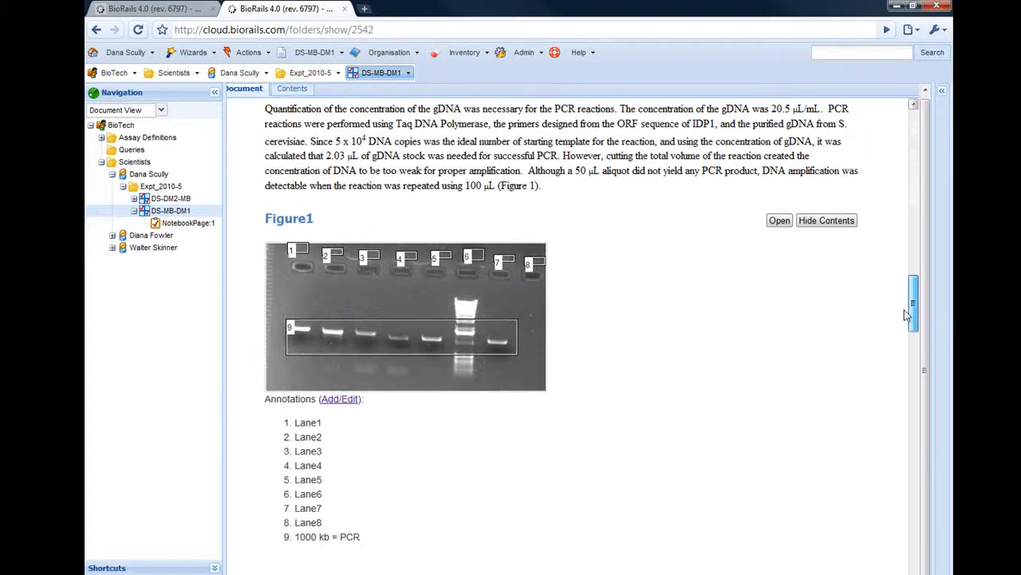
{"action": "scroll", "scroll_direction": "down", "scroll_amount": 3}
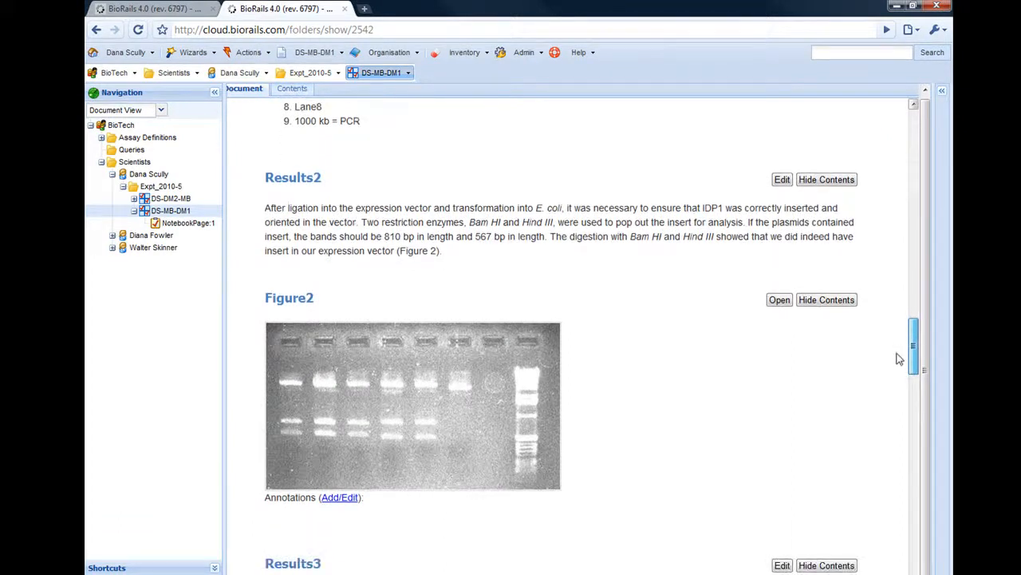
{"action": "scroll", "scroll_direction": "down", "scroll_amount": 3}
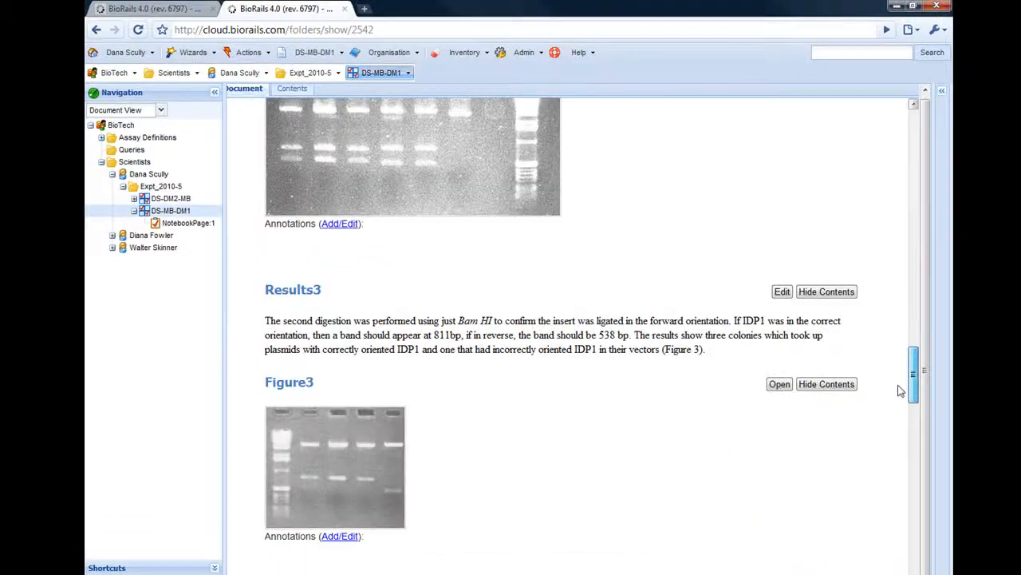
{"action": "scroll", "scroll_direction": "down", "scroll_amount": 3}
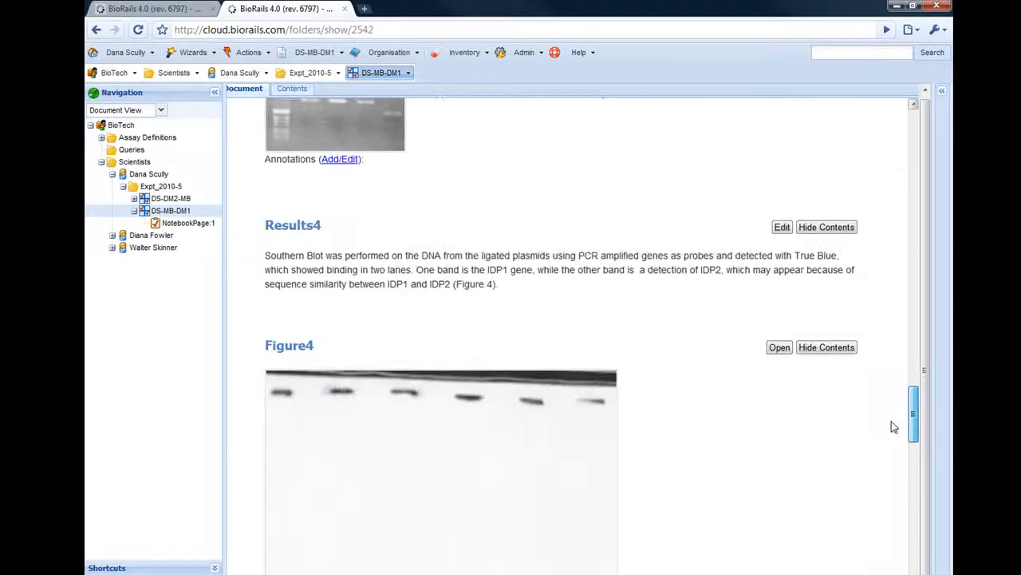
{"action": "scroll", "scroll_direction": "down", "scroll_amount": 3}
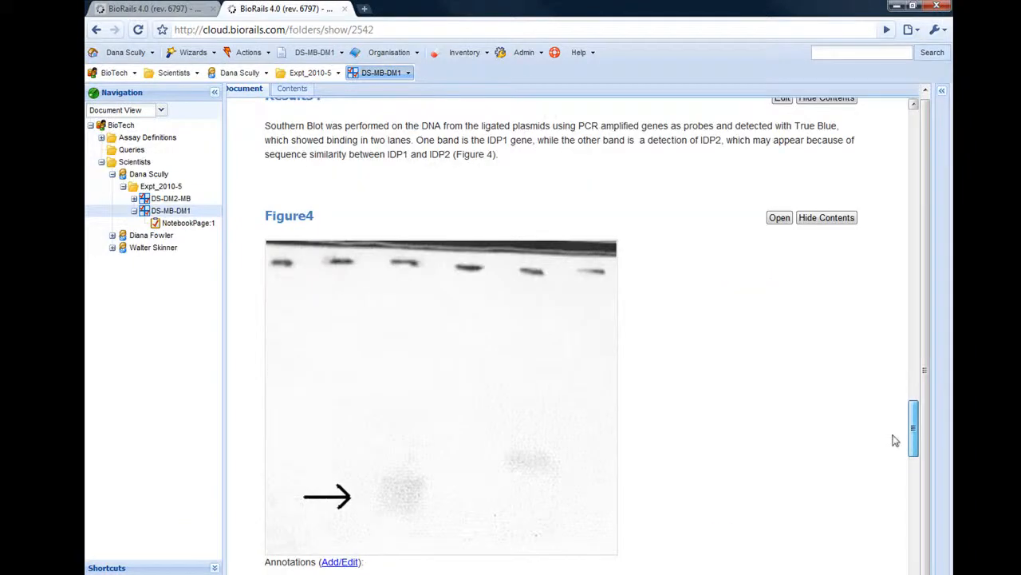
{"action": "scroll", "scroll_direction": "down", "scroll_amount": 3}
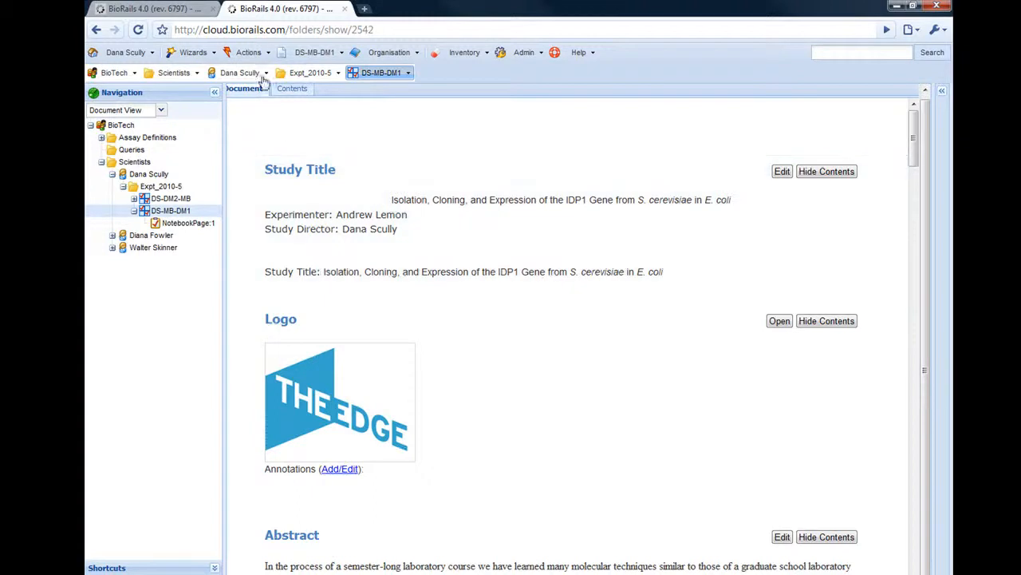
{"action": "left_click", "coordinate": [249, 51]}
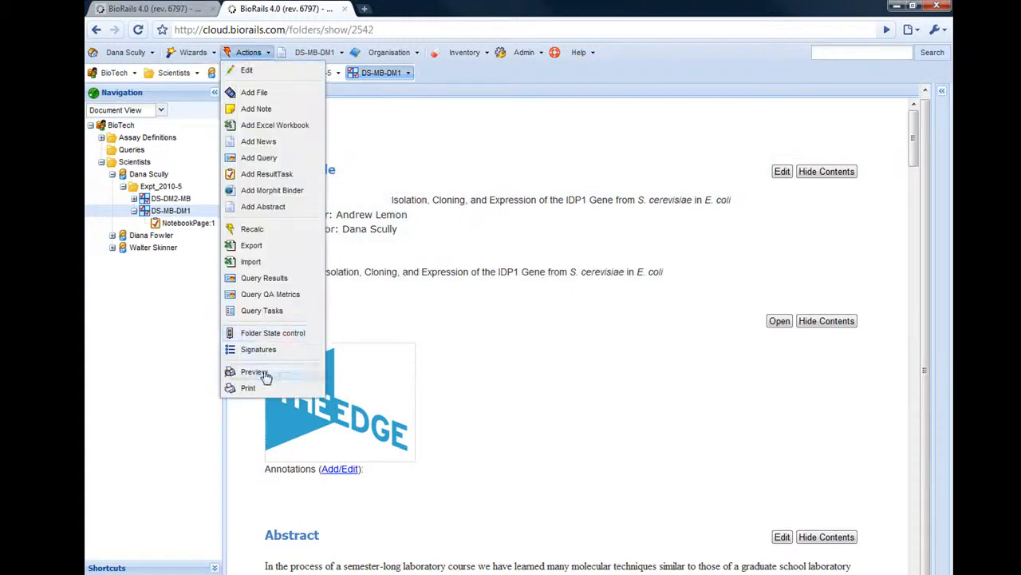
{"action": "left_click", "coordinate": [253, 372]}
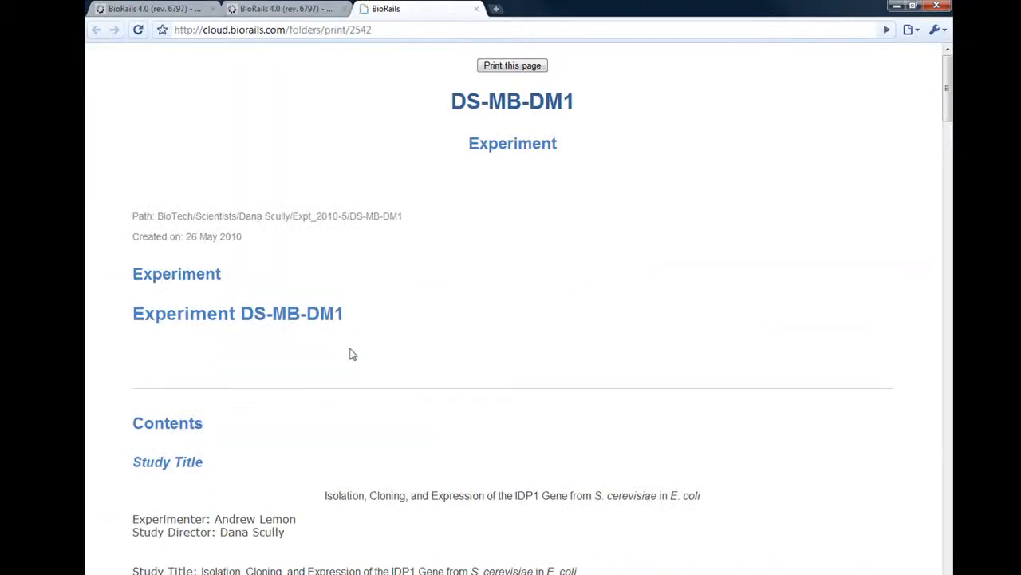
{"action": "mouse_move", "coordinate": [554, 284]}
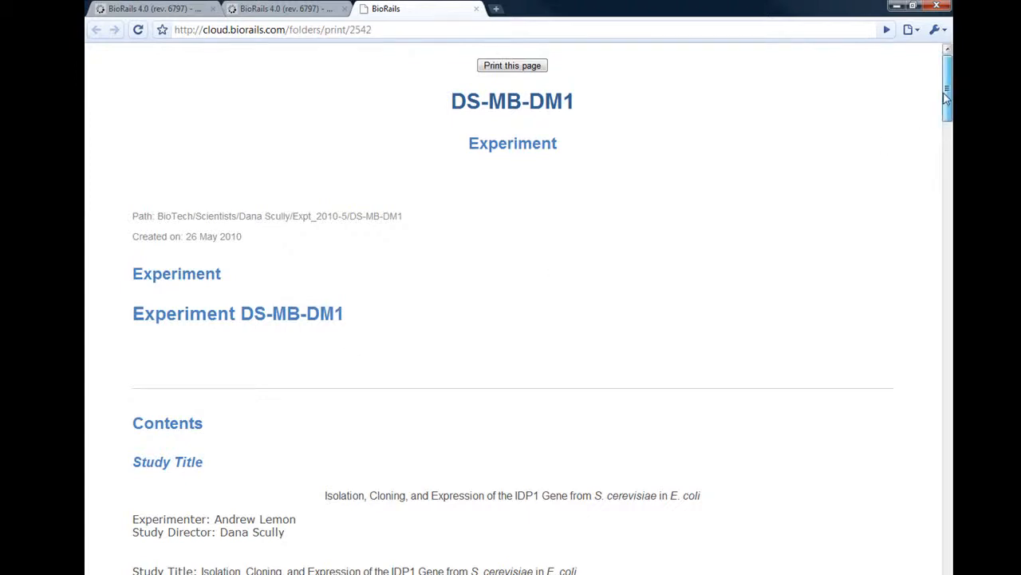
{"action": "scroll", "scroll_direction": "down", "scroll_amount": 3}
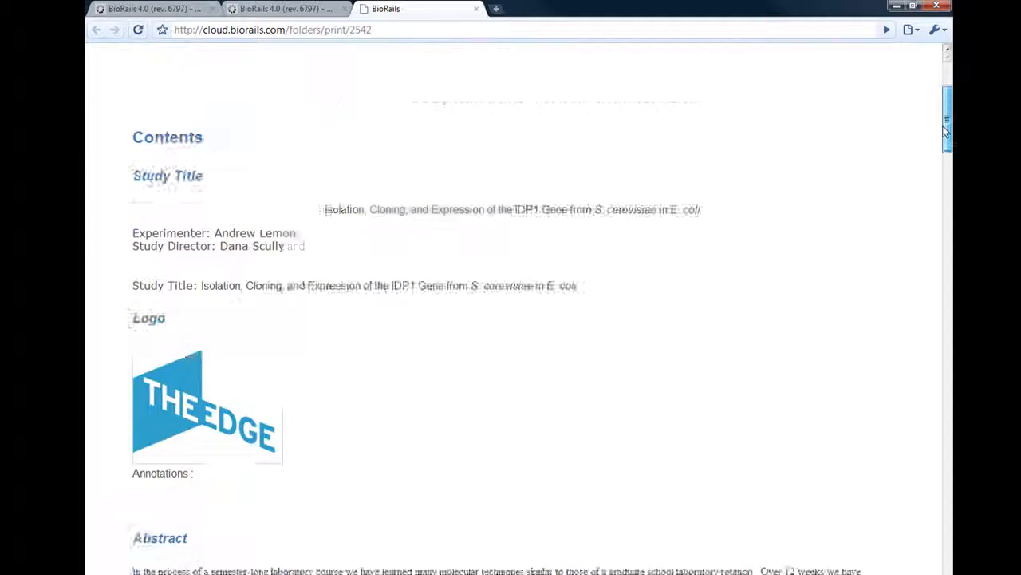
{"action": "scroll", "scroll_direction": "down", "scroll_amount": 3}
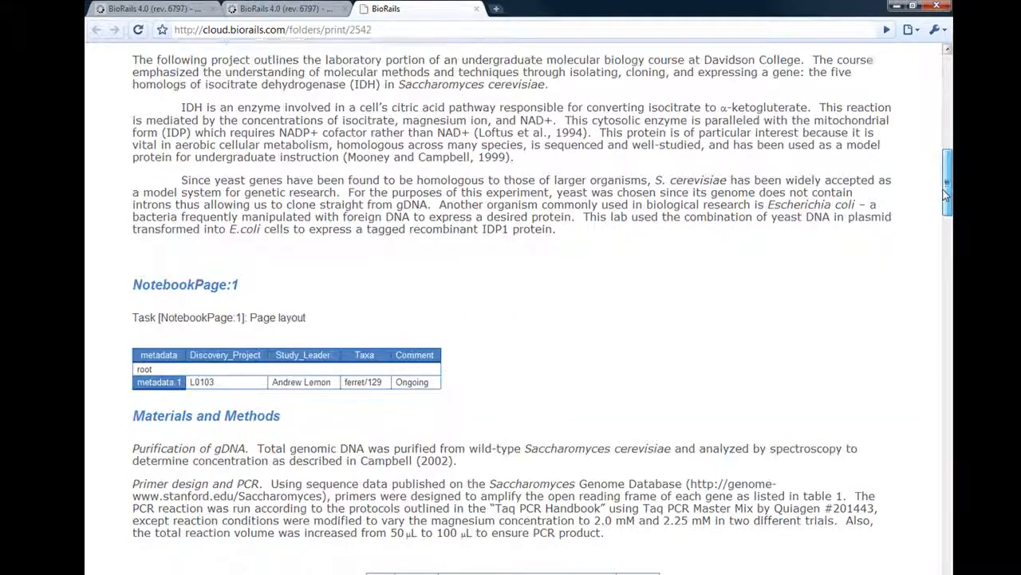
{"action": "scroll", "scroll_direction": "down", "scroll_amount": 3}
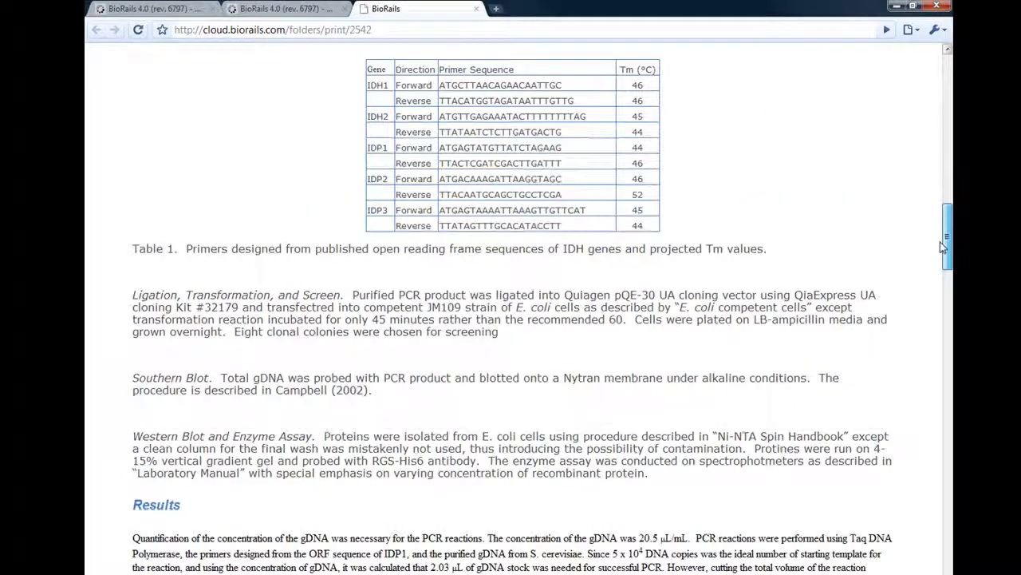
{"action": "scroll", "scroll_direction": "down", "scroll_amount": 3}
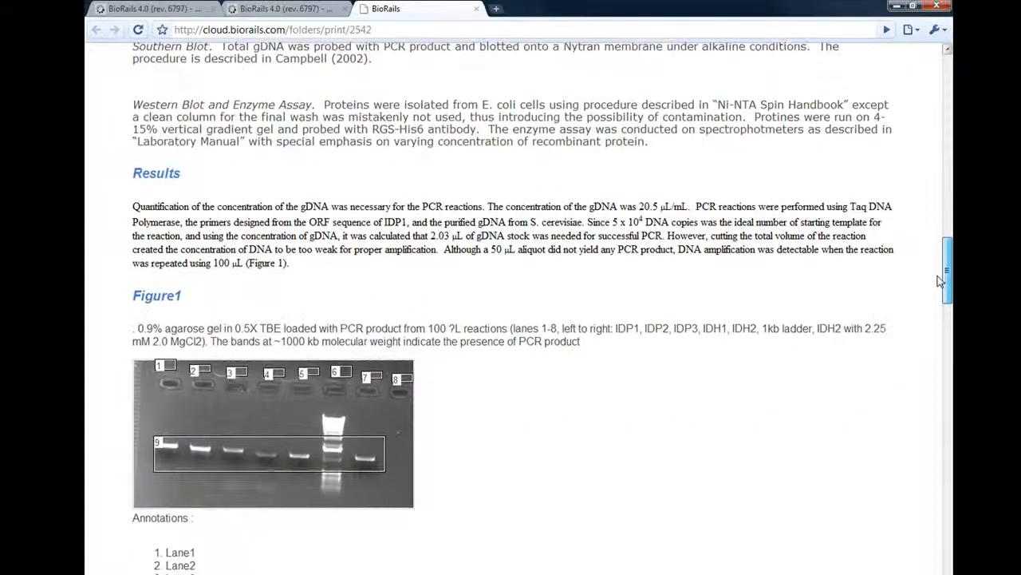
{"action": "scroll", "scroll_direction": "down", "scroll_amount": 3}
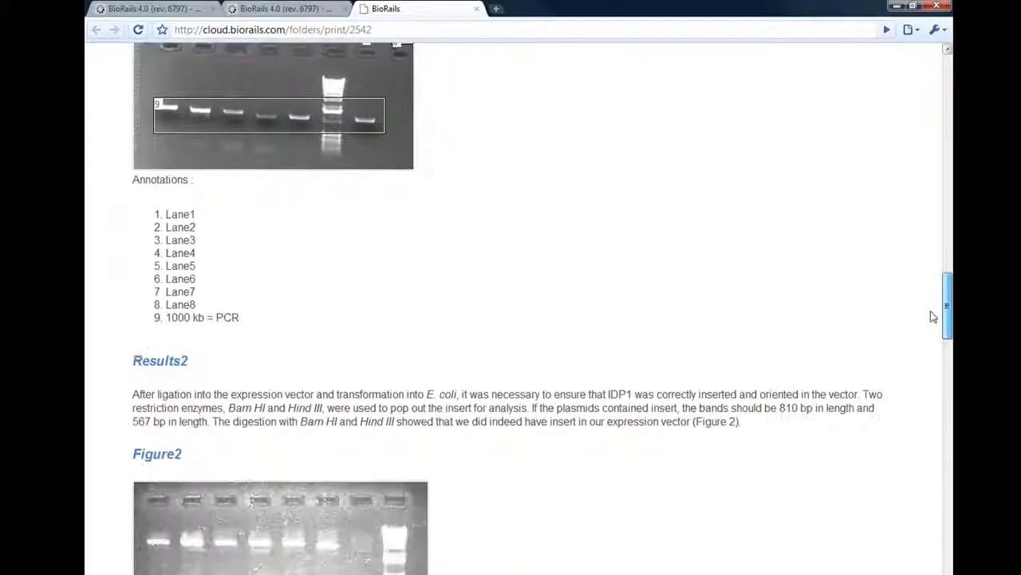
{"action": "scroll", "scroll_direction": "down", "scroll_amount": 3}
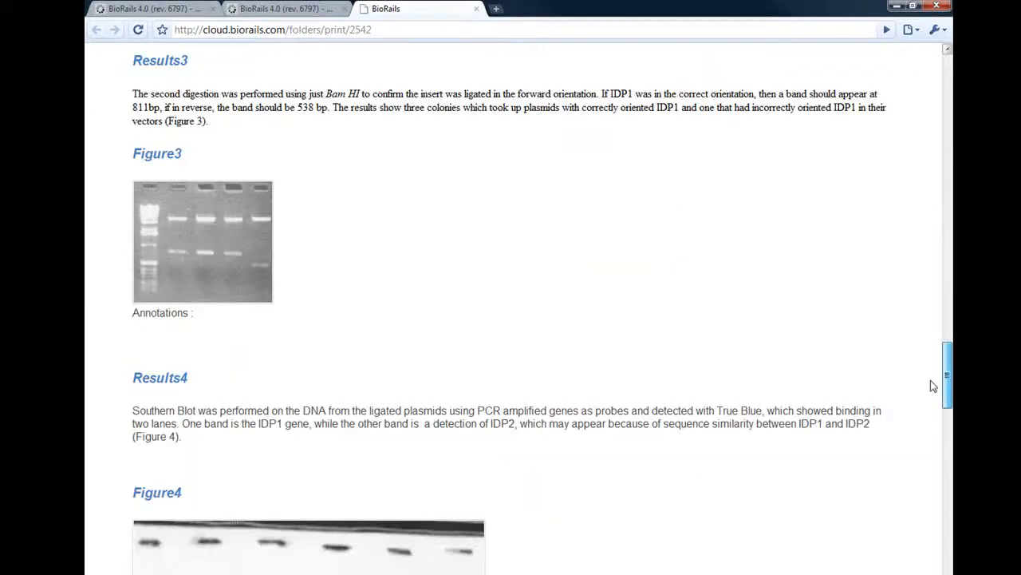
{"action": "scroll", "scroll_direction": "down", "scroll_amount": 3}
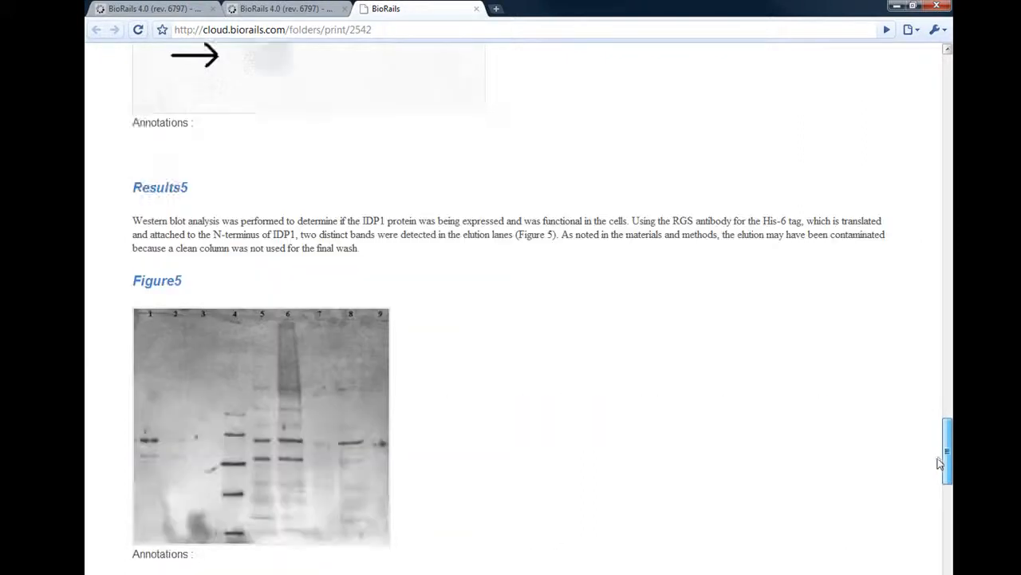
{"action": "scroll", "scroll_direction": "down", "scroll_amount": 3}
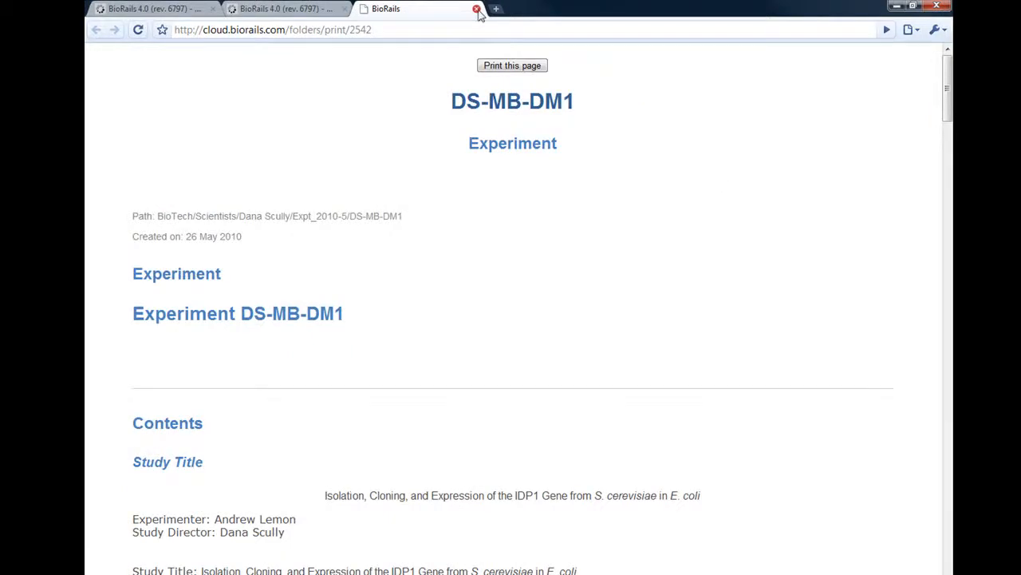
{"action": "left_click", "coordinate": [477, 10]}
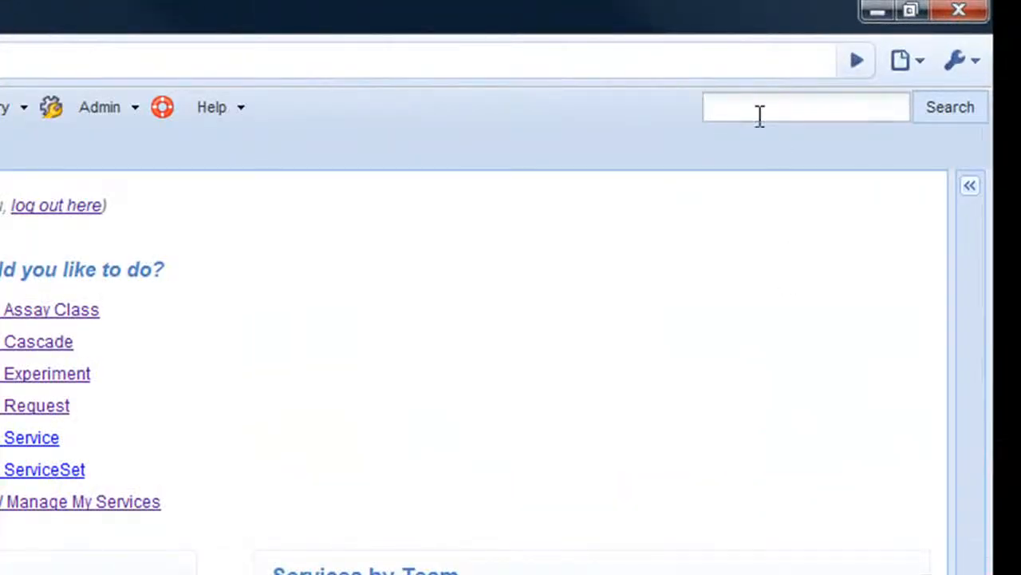
- Search for Lane1 and scroll the image results to the matching gel figure
{"action": "left_click", "coordinate": [806, 107]}
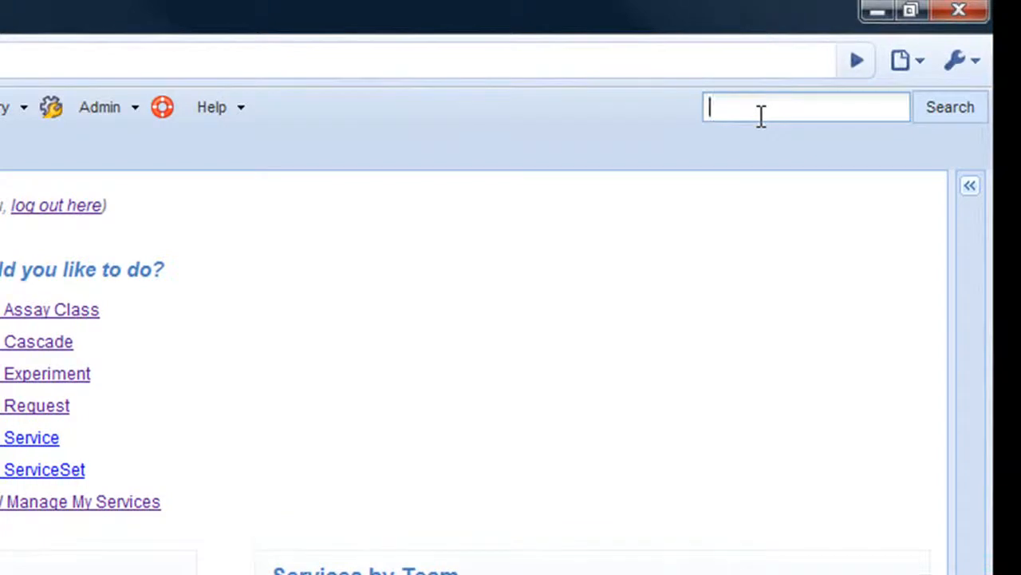
{"action": "type", "text": "Lane1"}
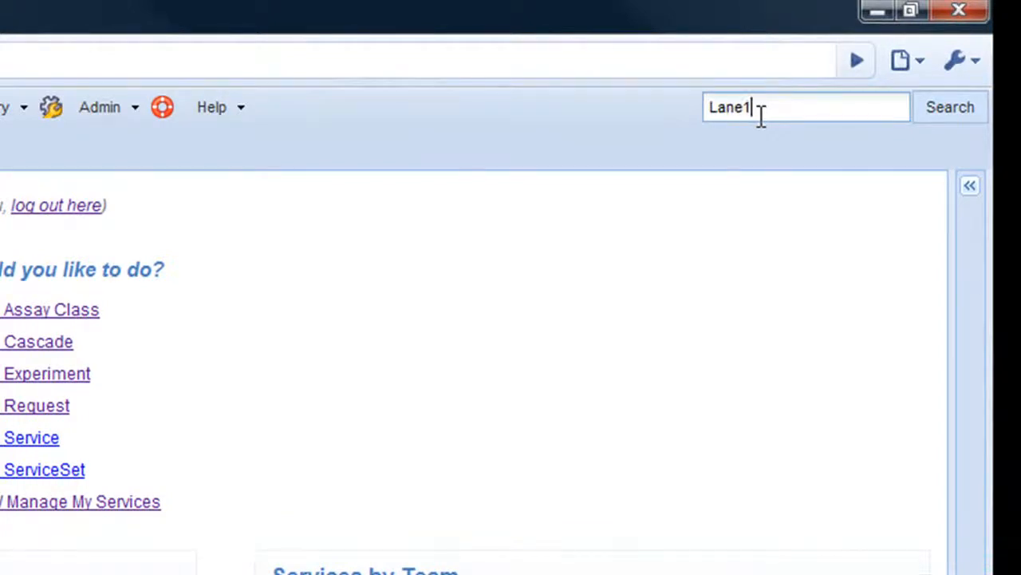
{"action": "left_click", "coordinate": [948, 106]}
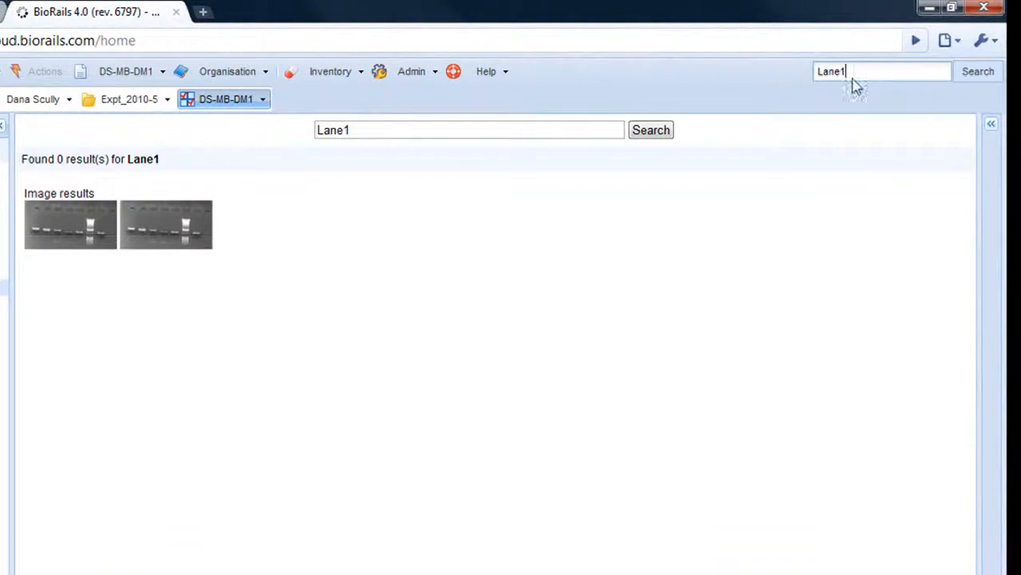
{"action": "mouse_move", "coordinate": [77, 231]}
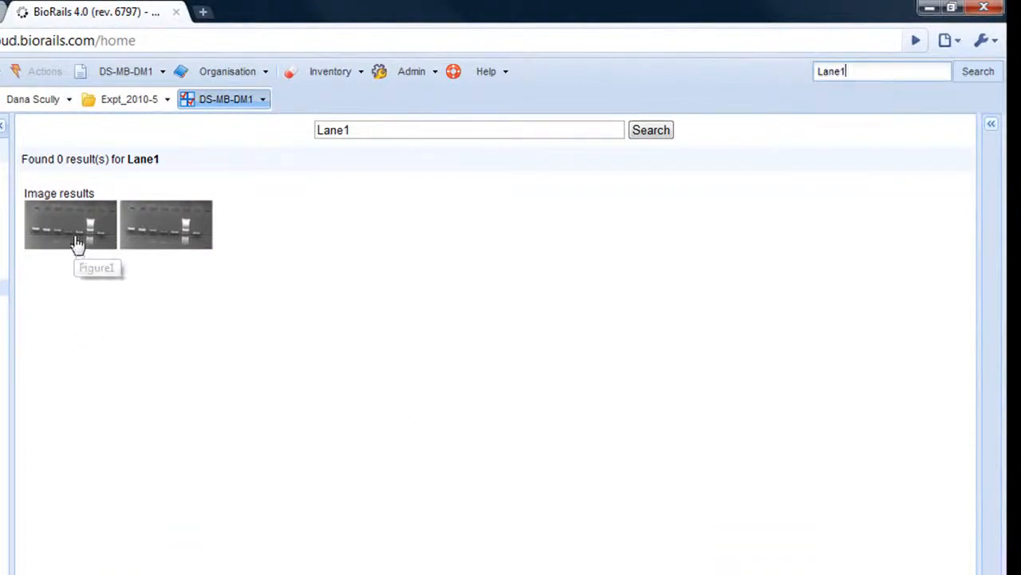
{"action": "mouse_move", "coordinate": [141, 329]}
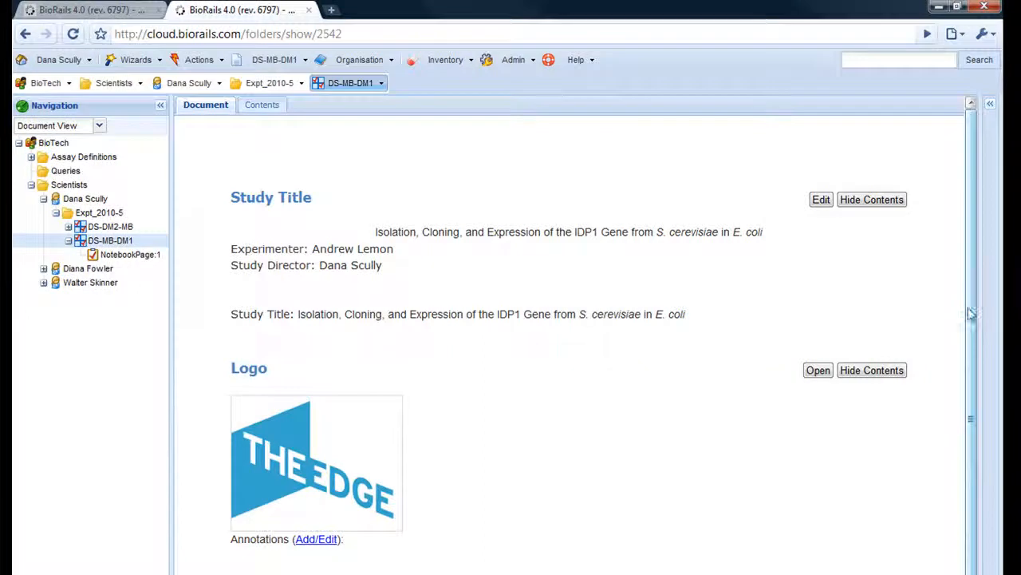
{"action": "scroll", "scroll_direction": "down", "scroll_amount": 3}
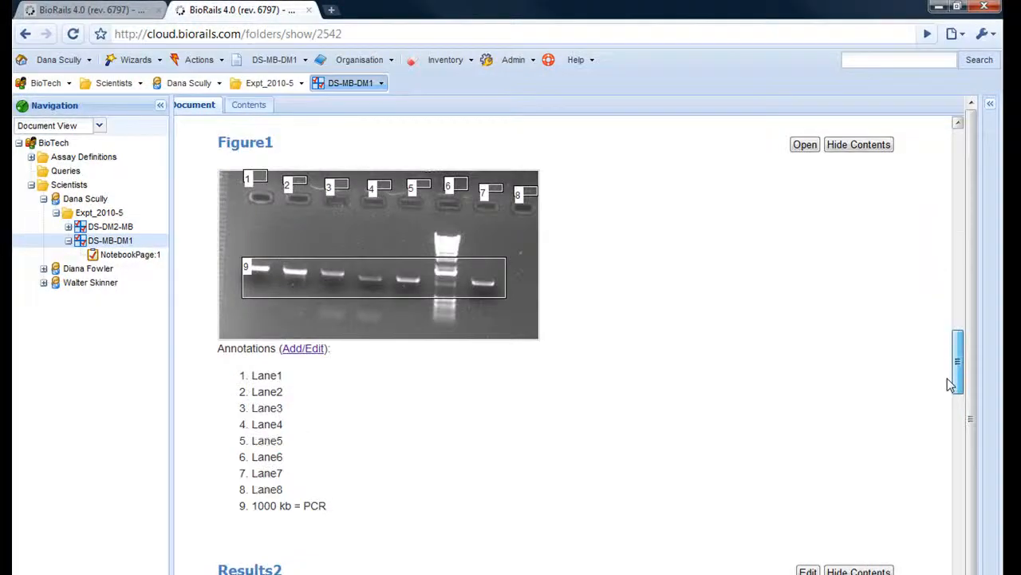